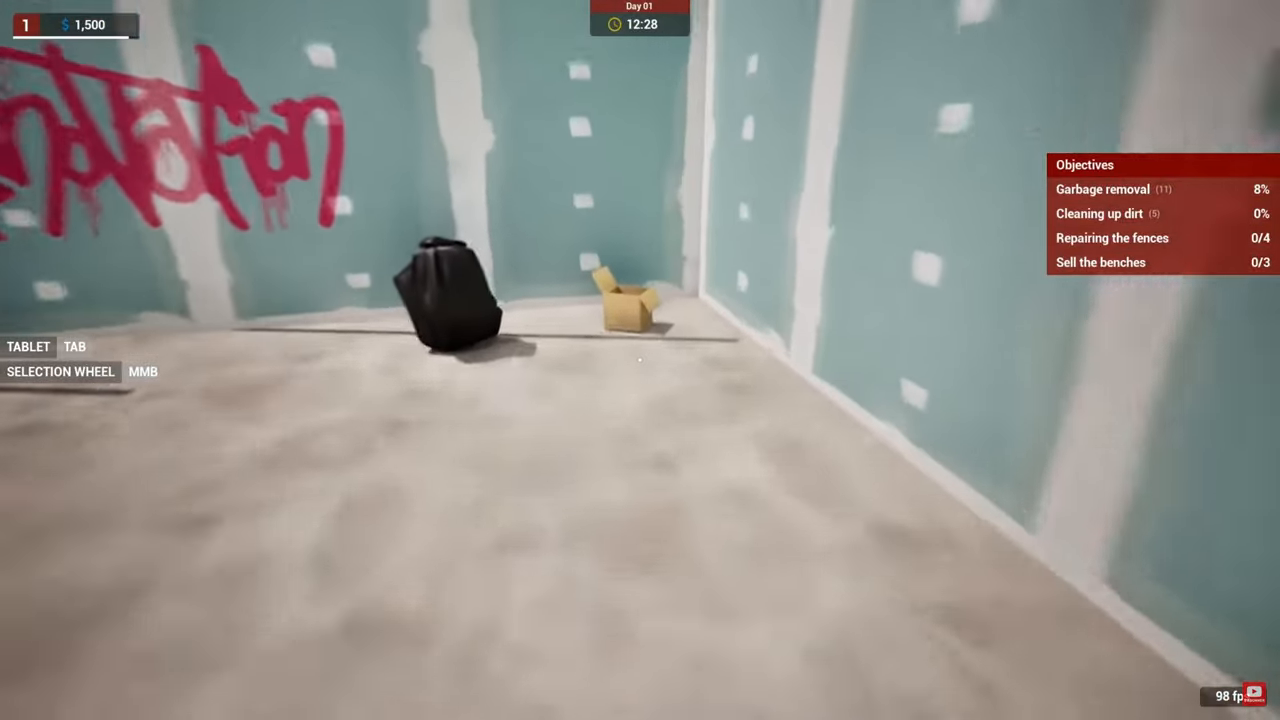
mouse_move(640, 360)
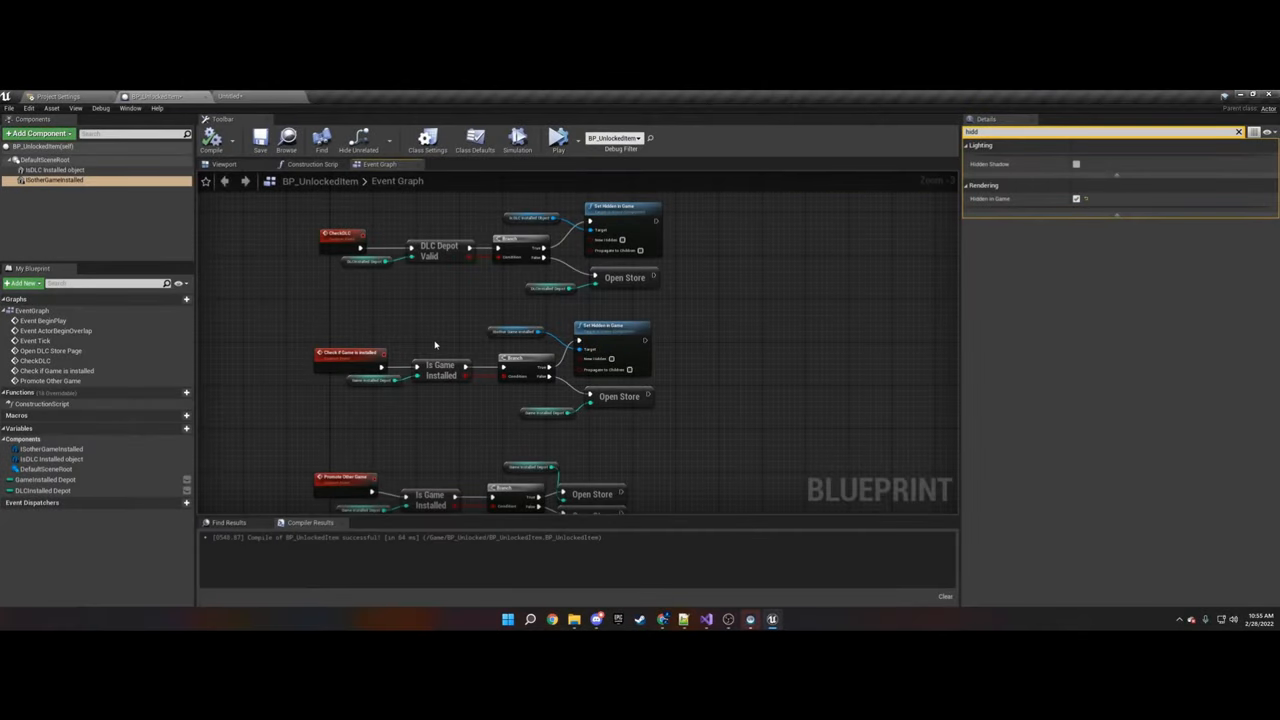
Scroll to the Open DLC Store Page and CheckDLC logic and inspect DLCInstalled Depot, default 0.
scroll("down", 3)
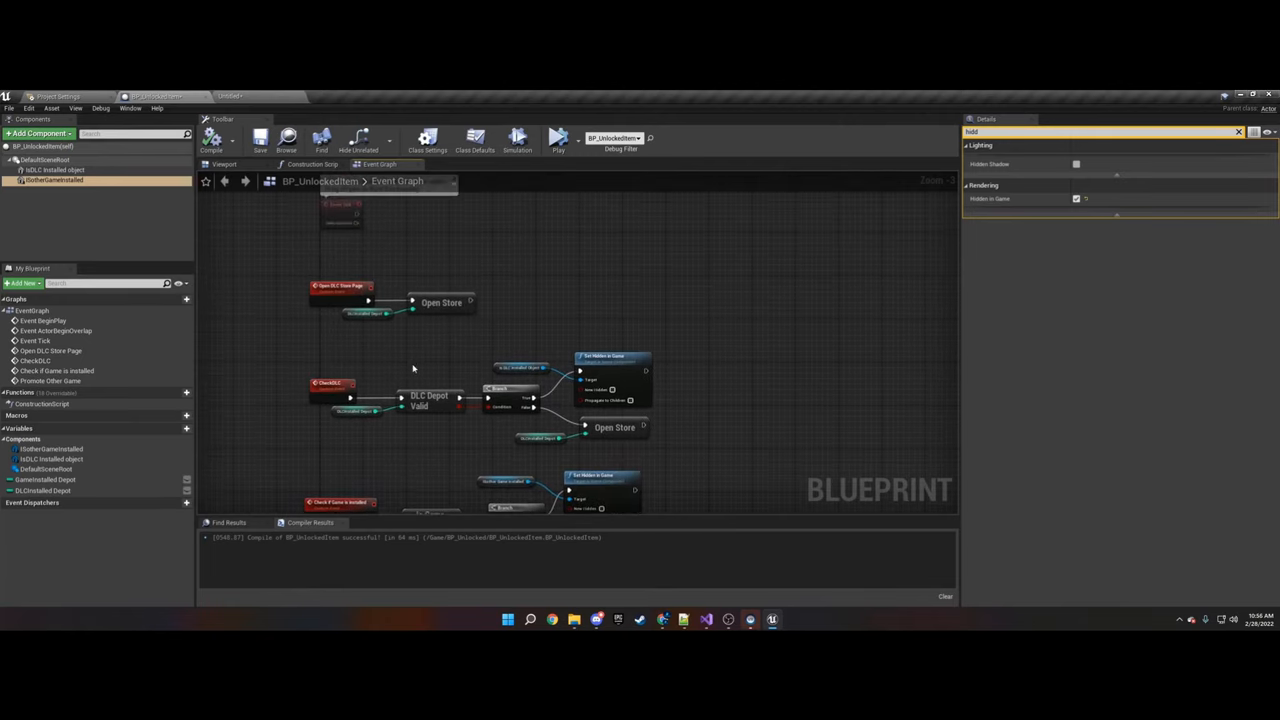
mouse_move(380, 334)
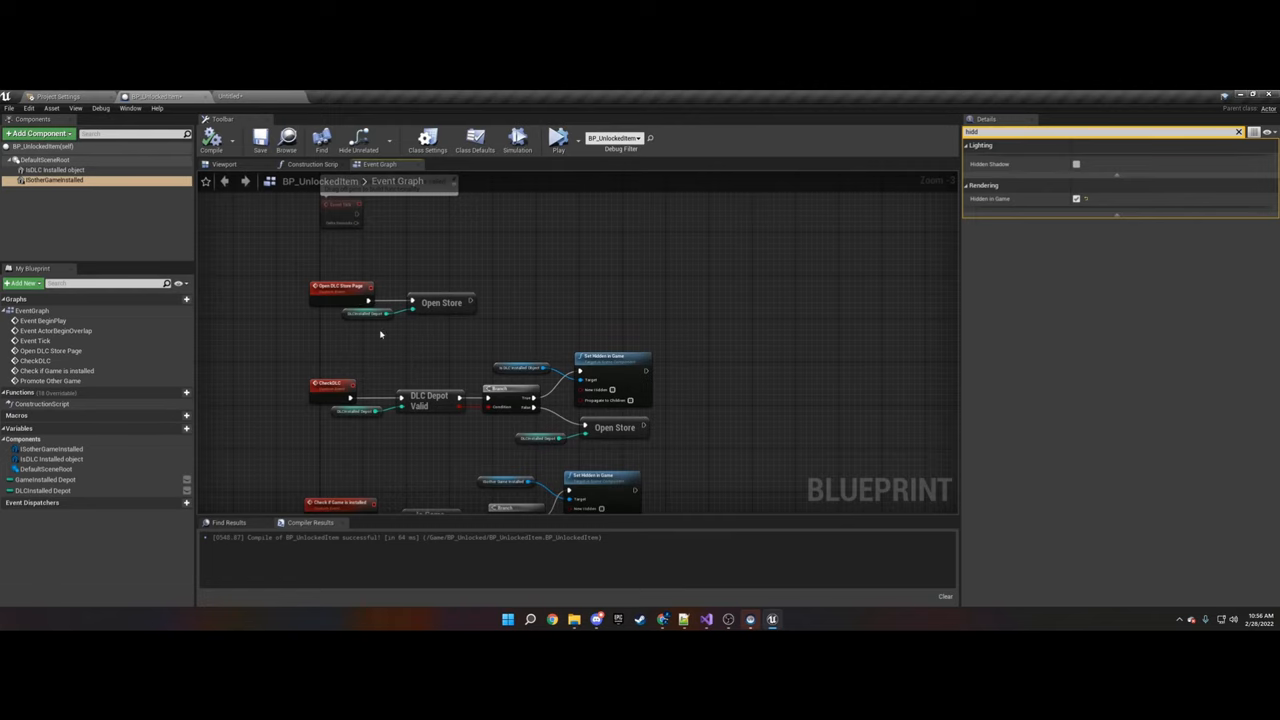
mouse_move(366, 345)
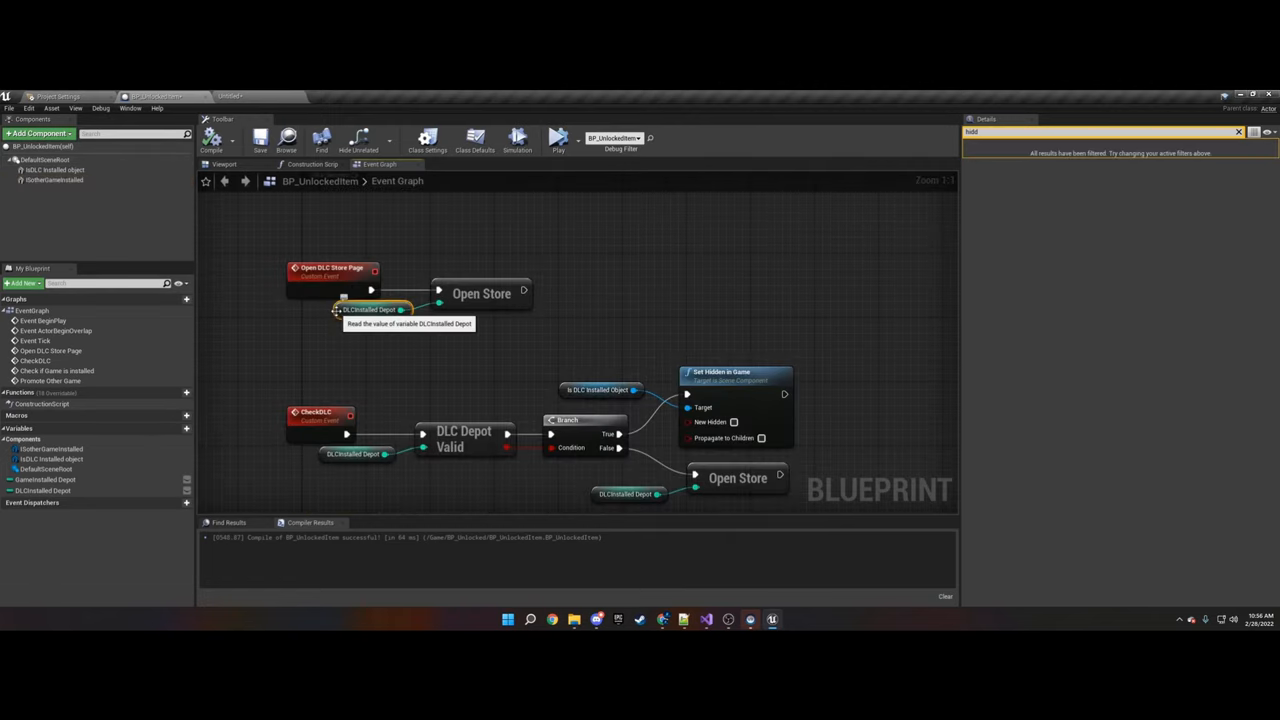
left_click(372, 309)
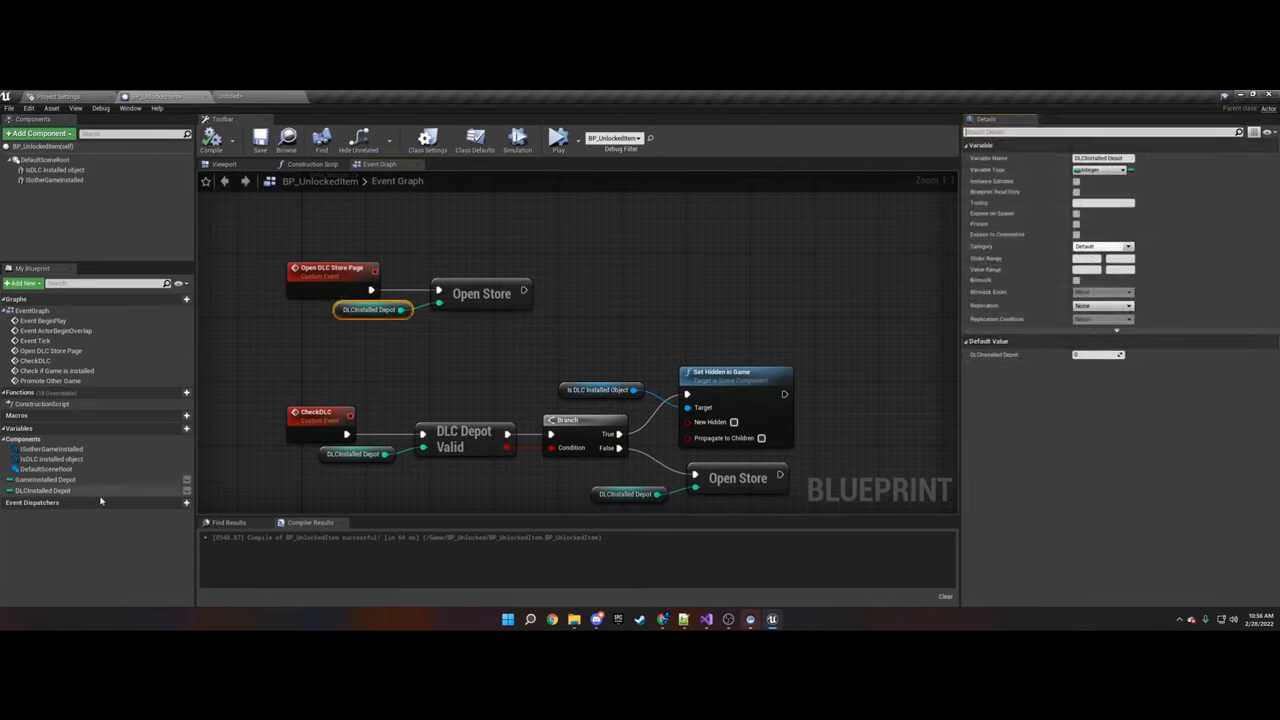
left_click(186, 428)
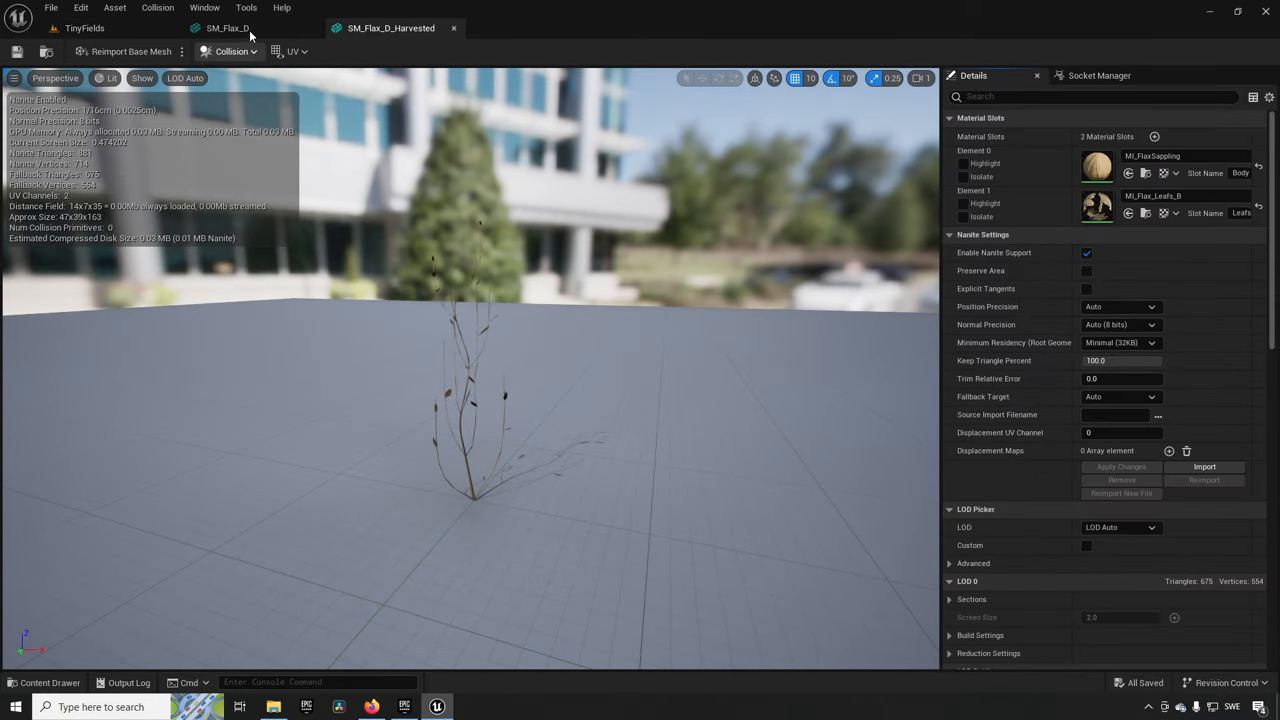
Compare the SM_Flax_D and SM_Flax_D_Harvested mesh tabs, then close both.
left_click(227, 27)
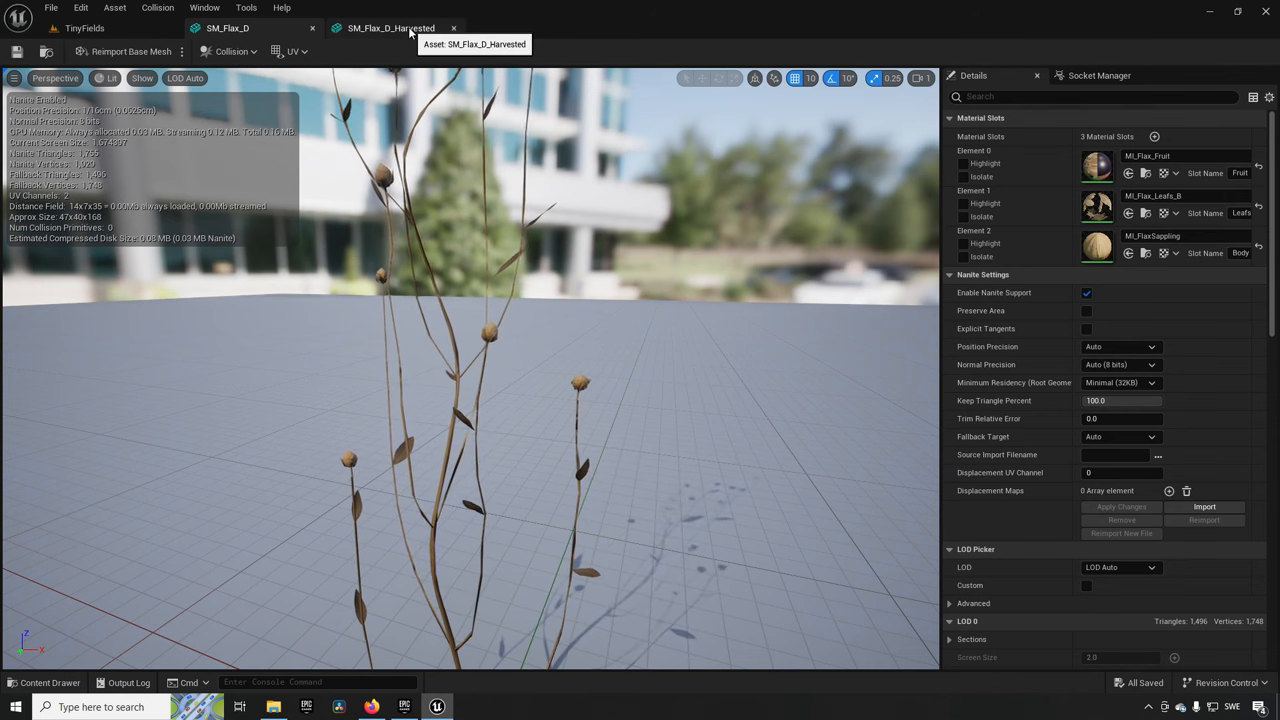
left_click(390, 27)
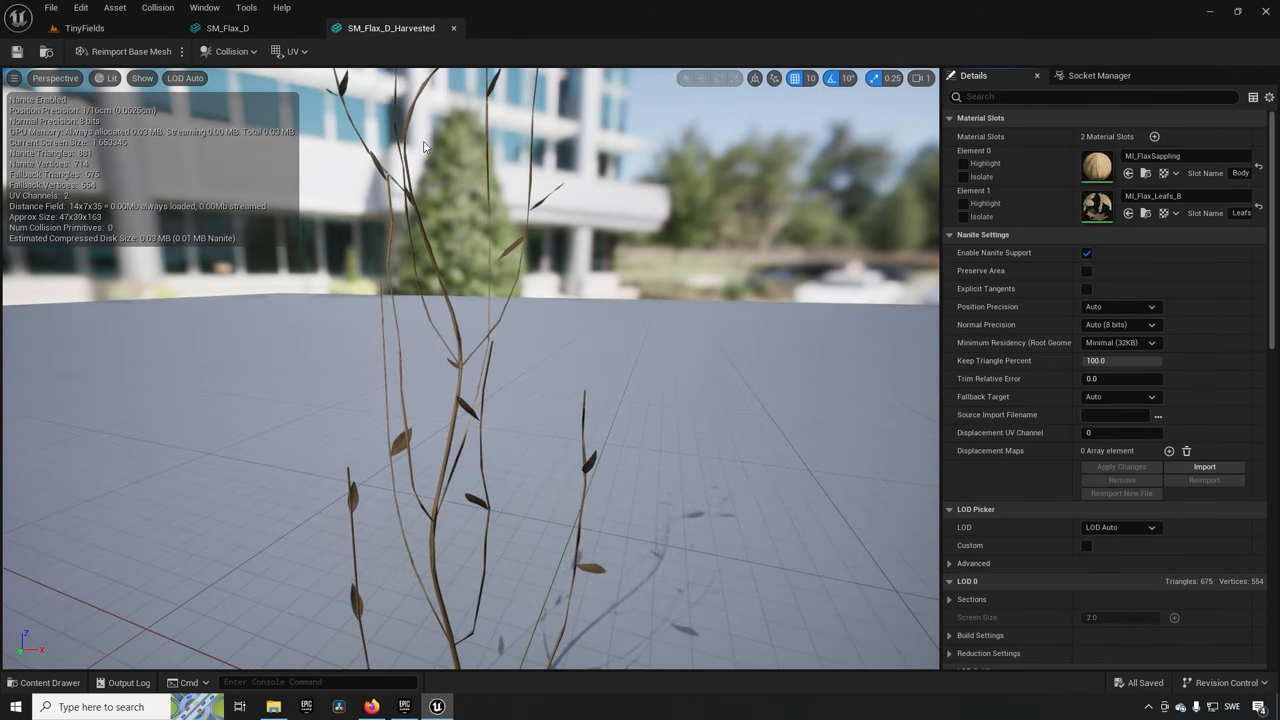
mouse_move(390, 28)
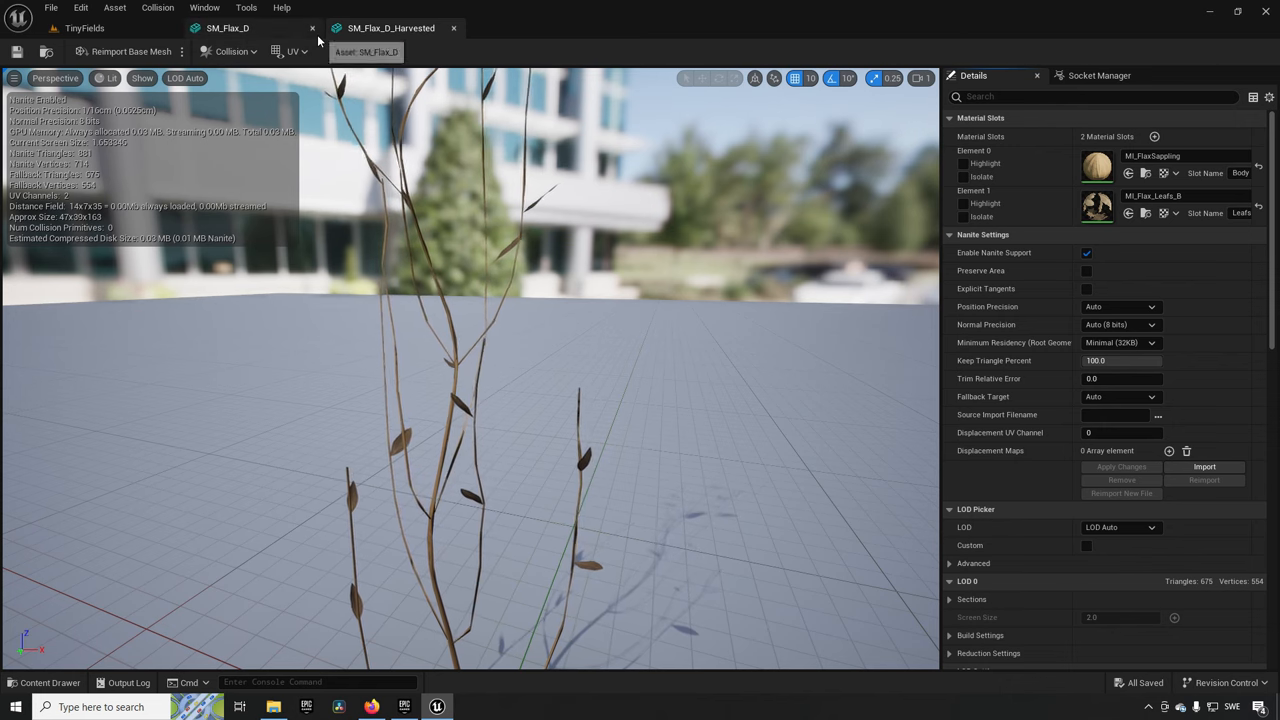
left_click(453, 27)
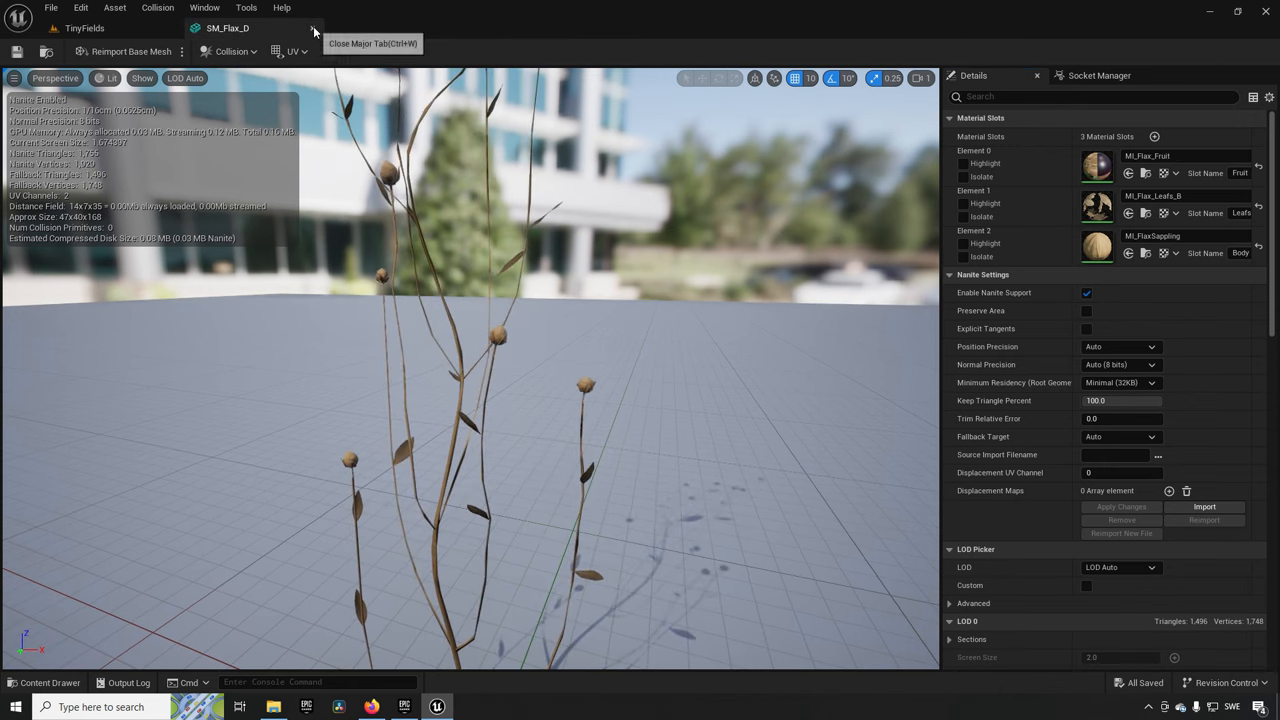
left_click(314, 27)
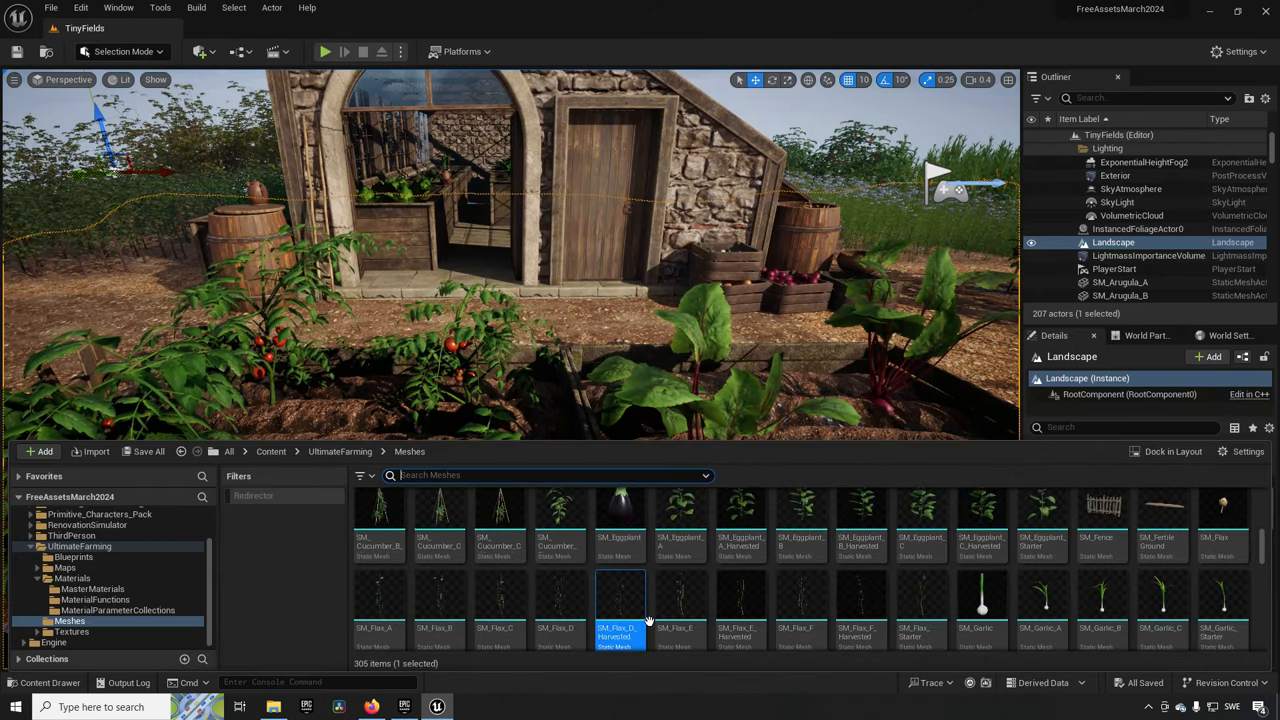
Scroll the Meshes folder, then orbit the view around the greenhouse and fenced vegetable beds.
scroll("up", 3)
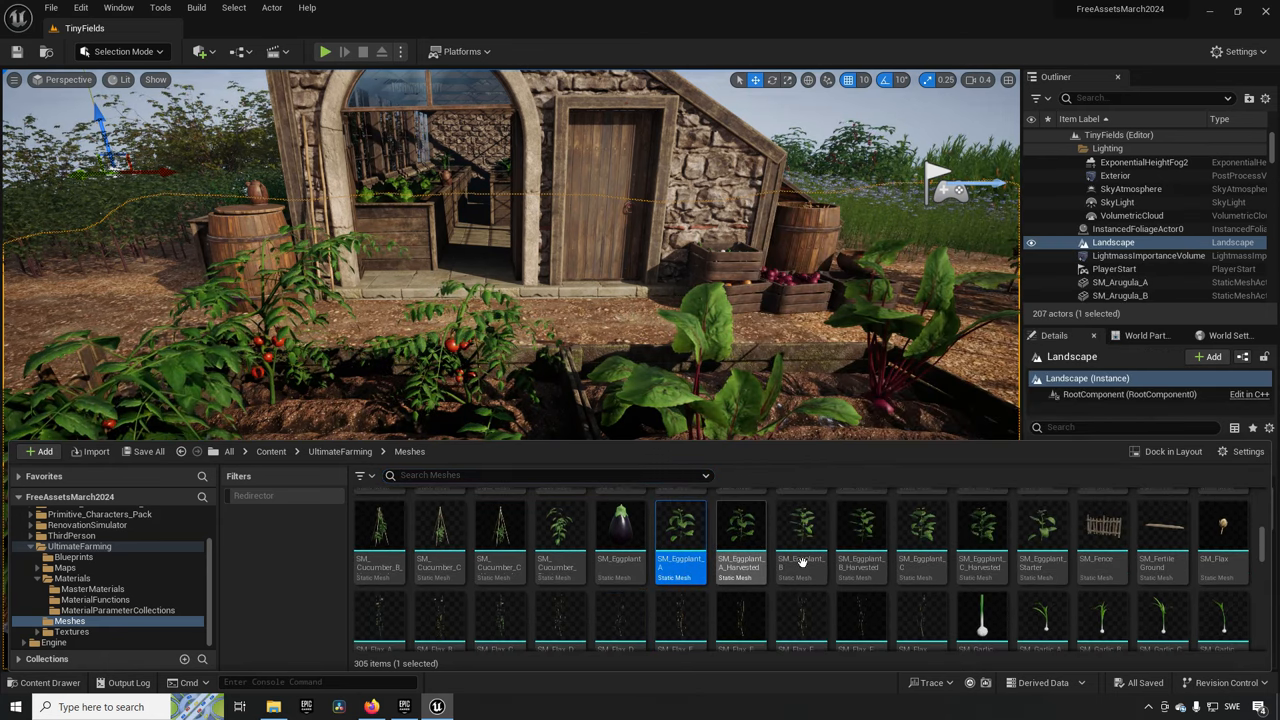
mouse_move(800, 620)
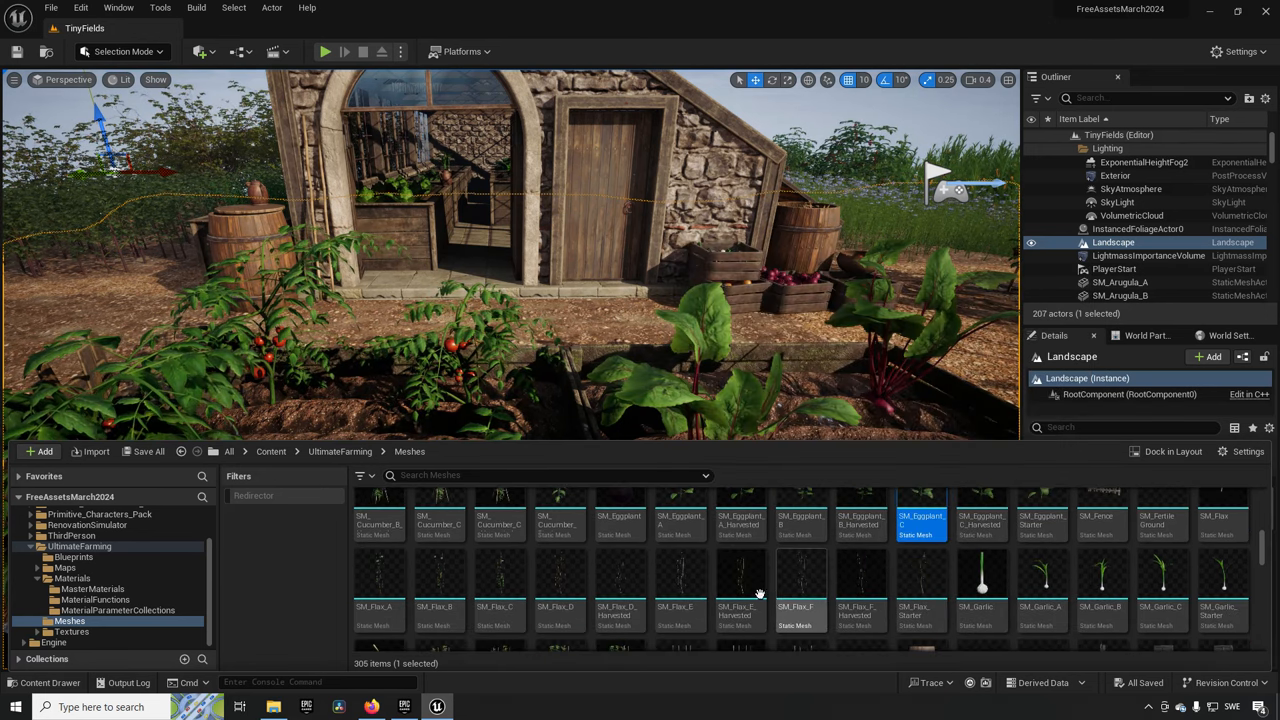
scroll("down", 3)
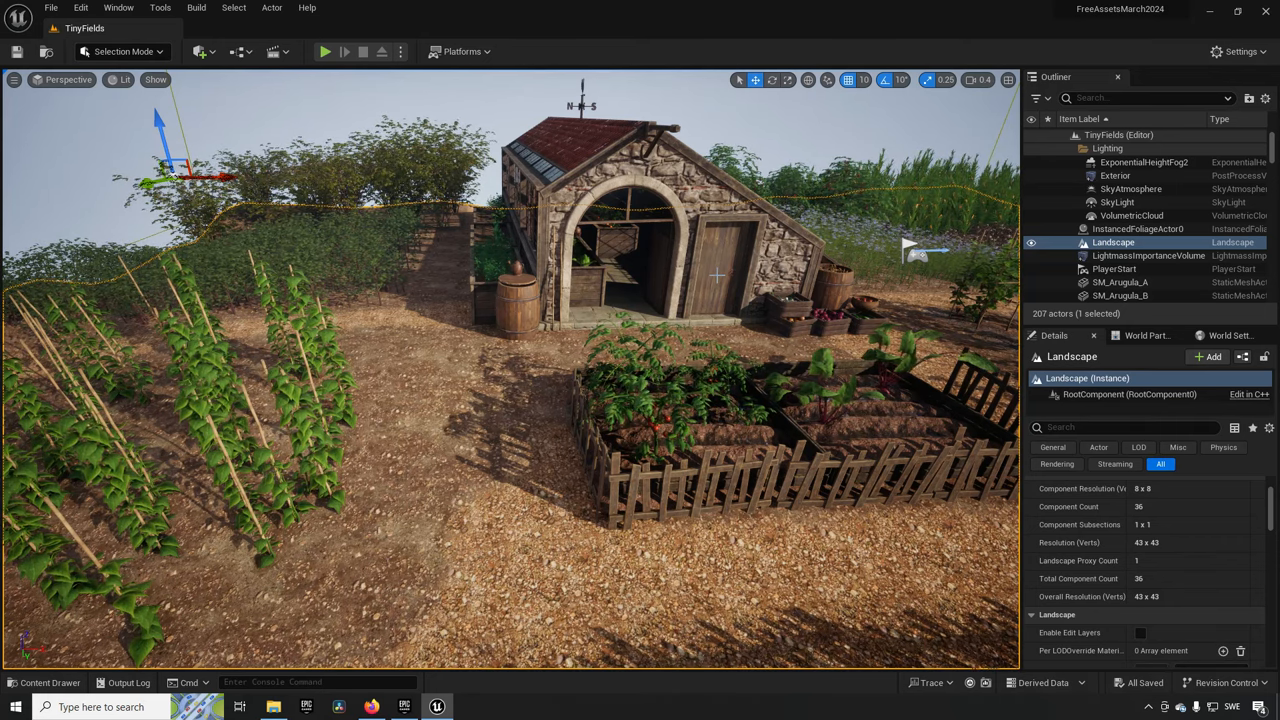
left_click_drag(600, 350, 810, 378)
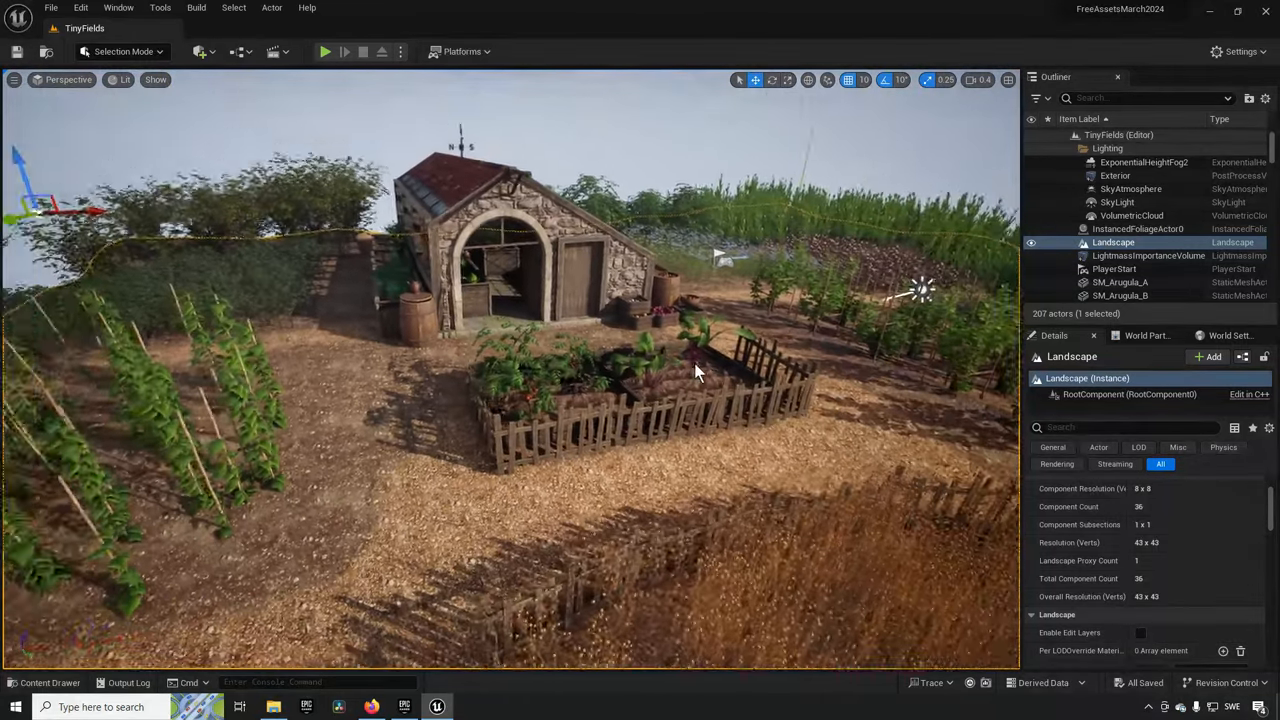
left_click_drag(700, 370, 500, 300)
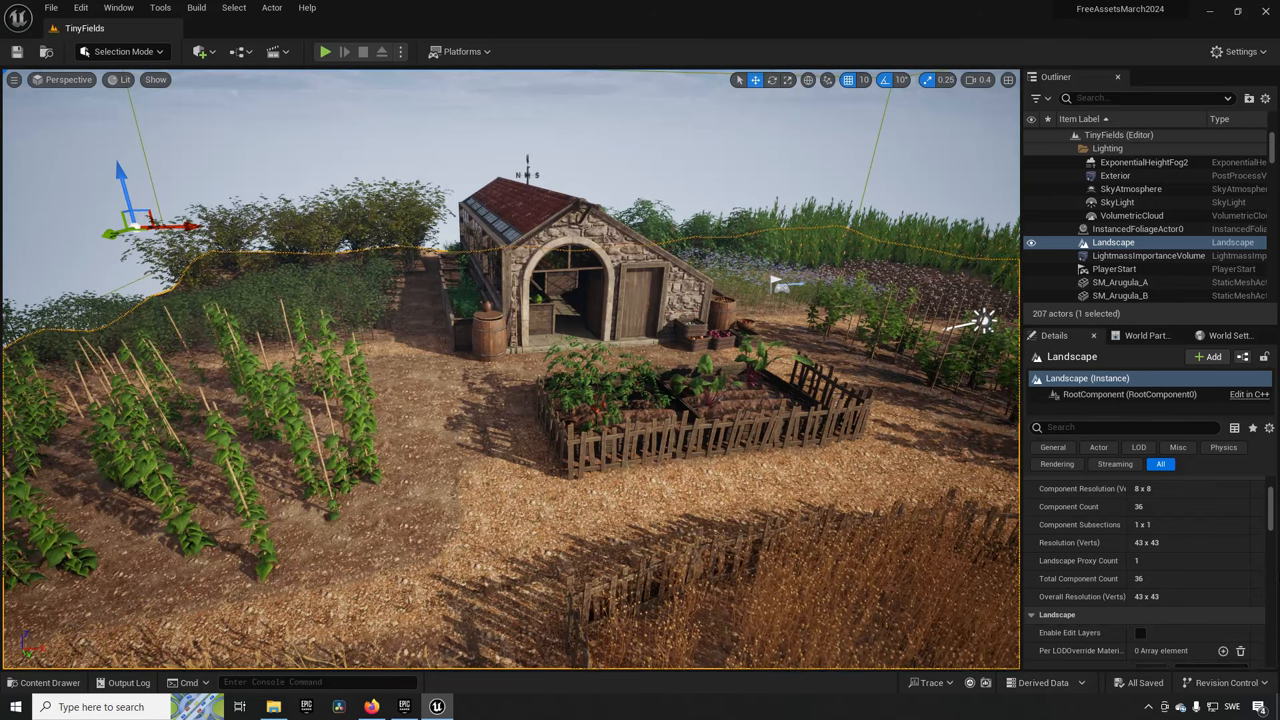
left_click(324, 51)
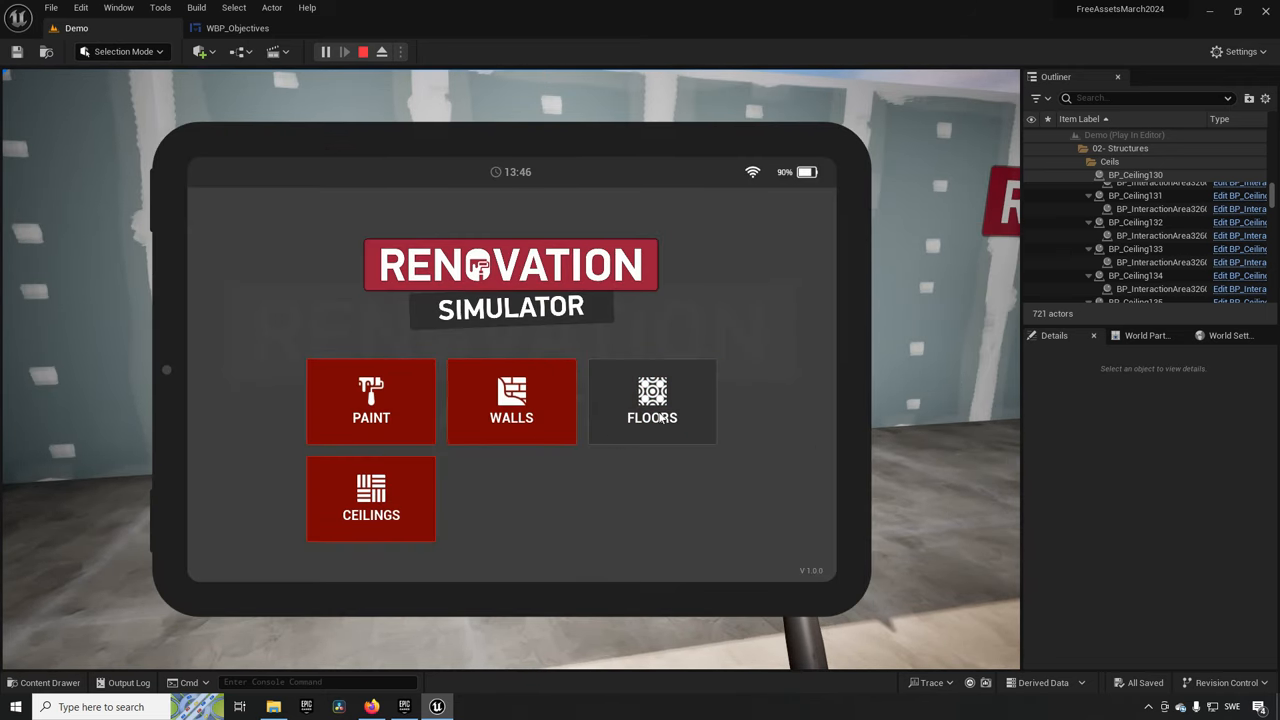
Browse the tablet's Floors options, bring the tablet back, and return to its main menu.
left_click(652, 401)
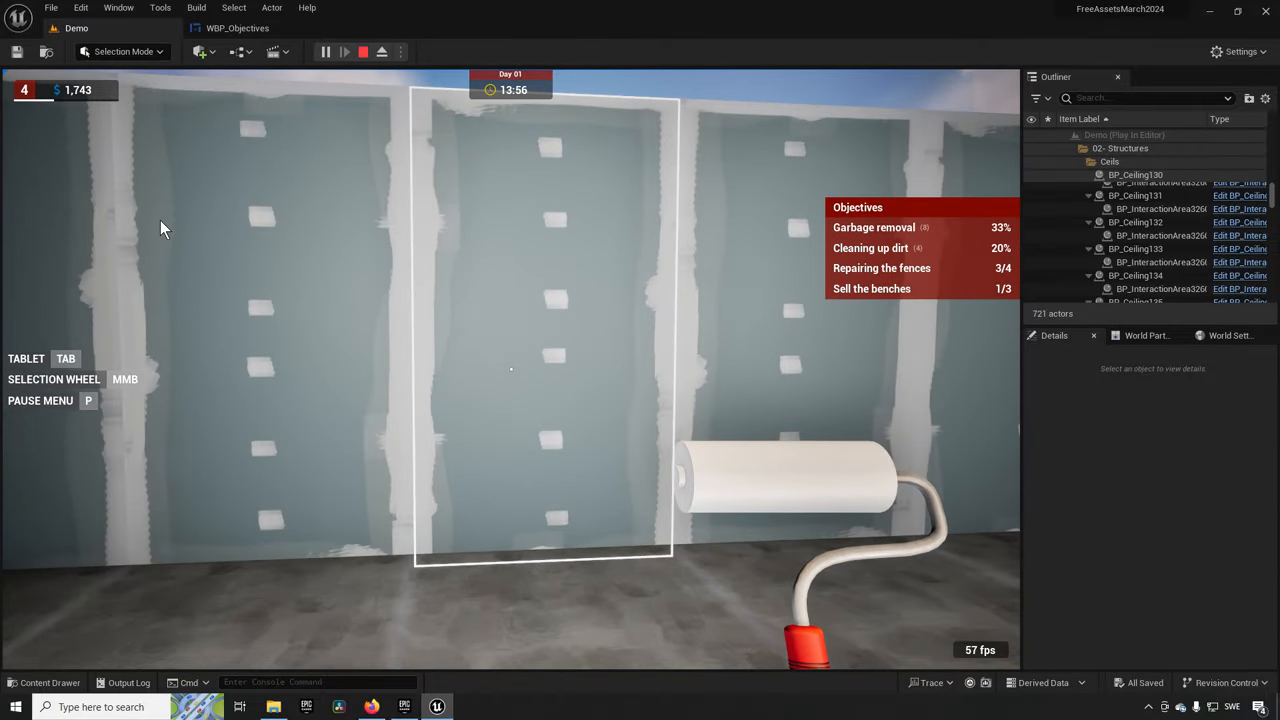
key("Tab")
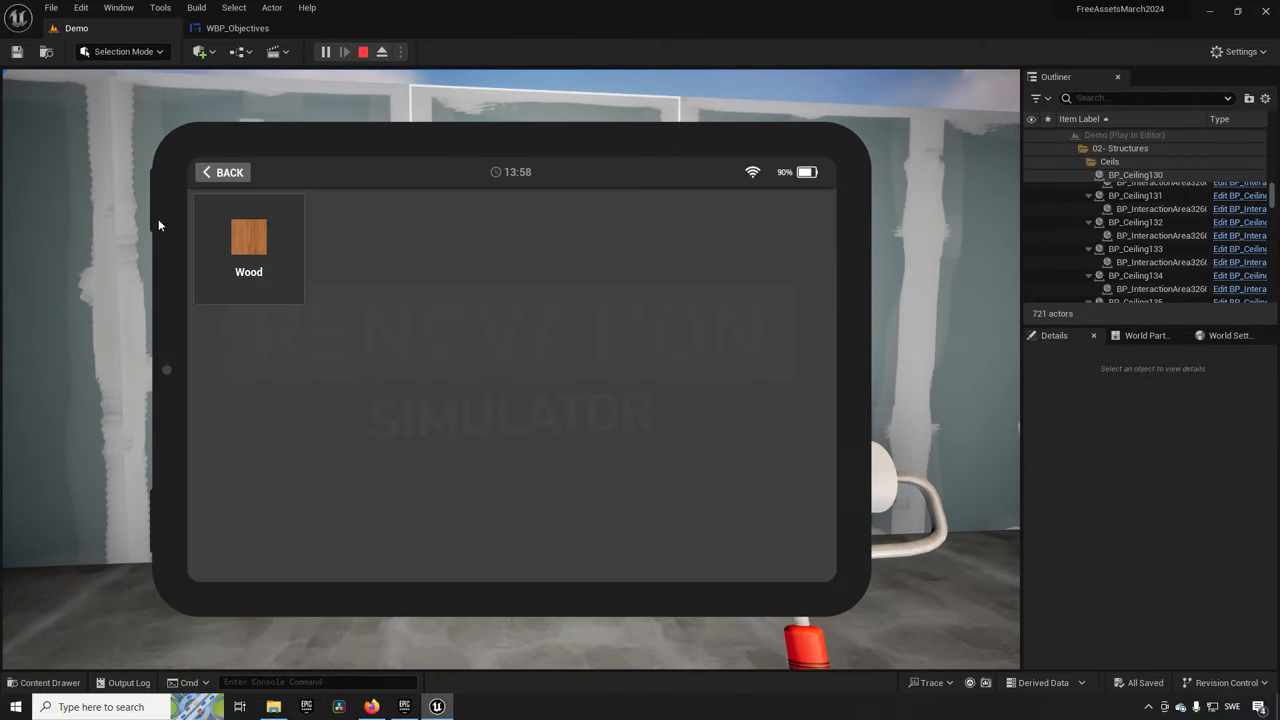
left_click(221, 172)
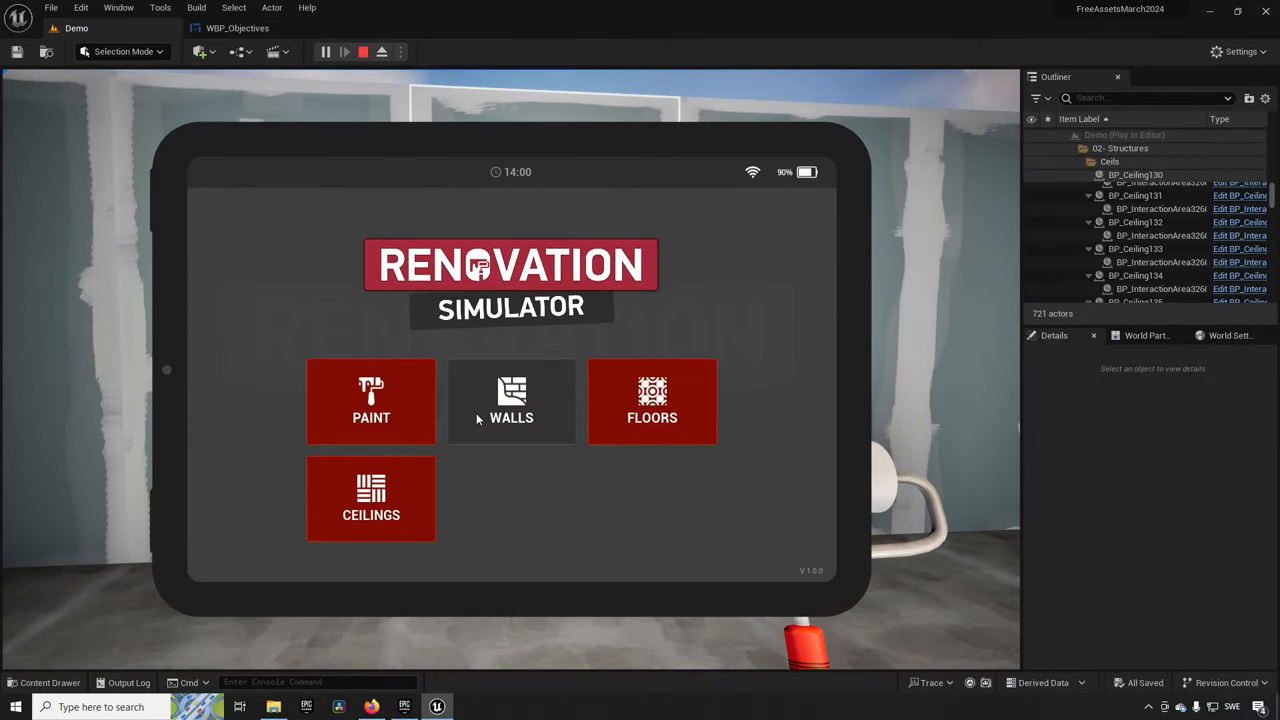
left_click(511, 401)
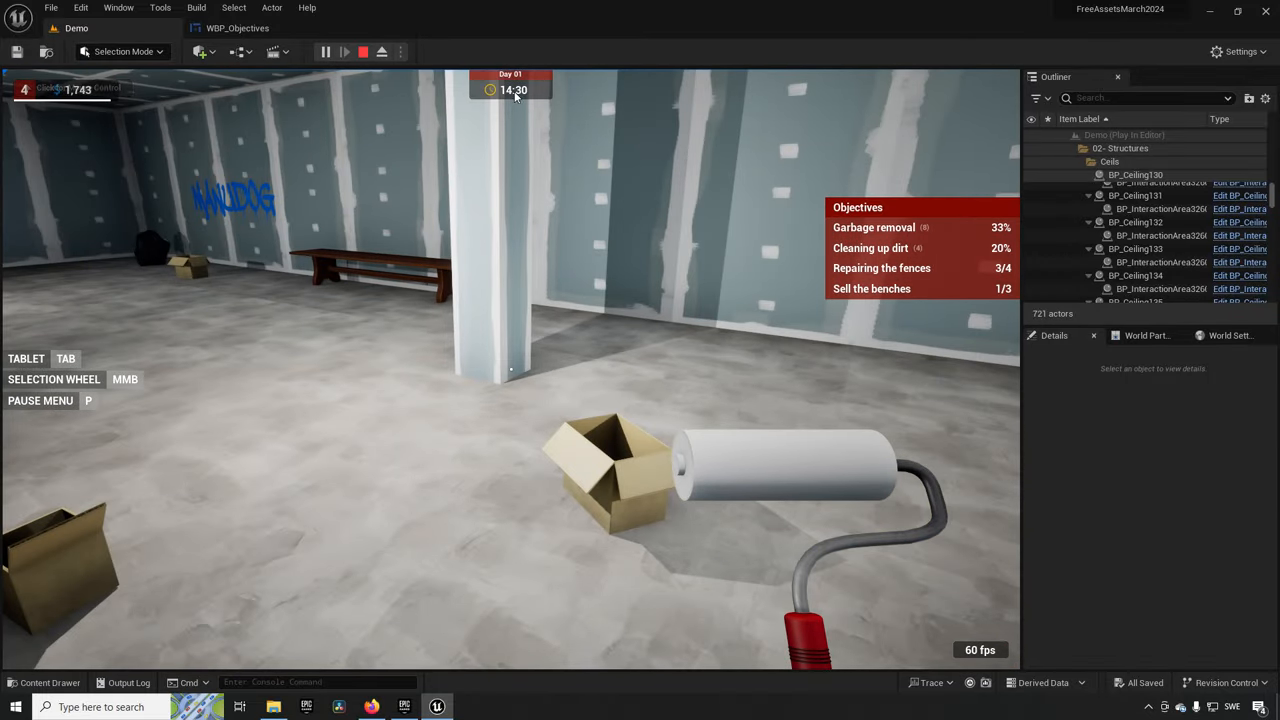
End the Play In Editor session with the toolbar Stop button.
left_click(362, 51)
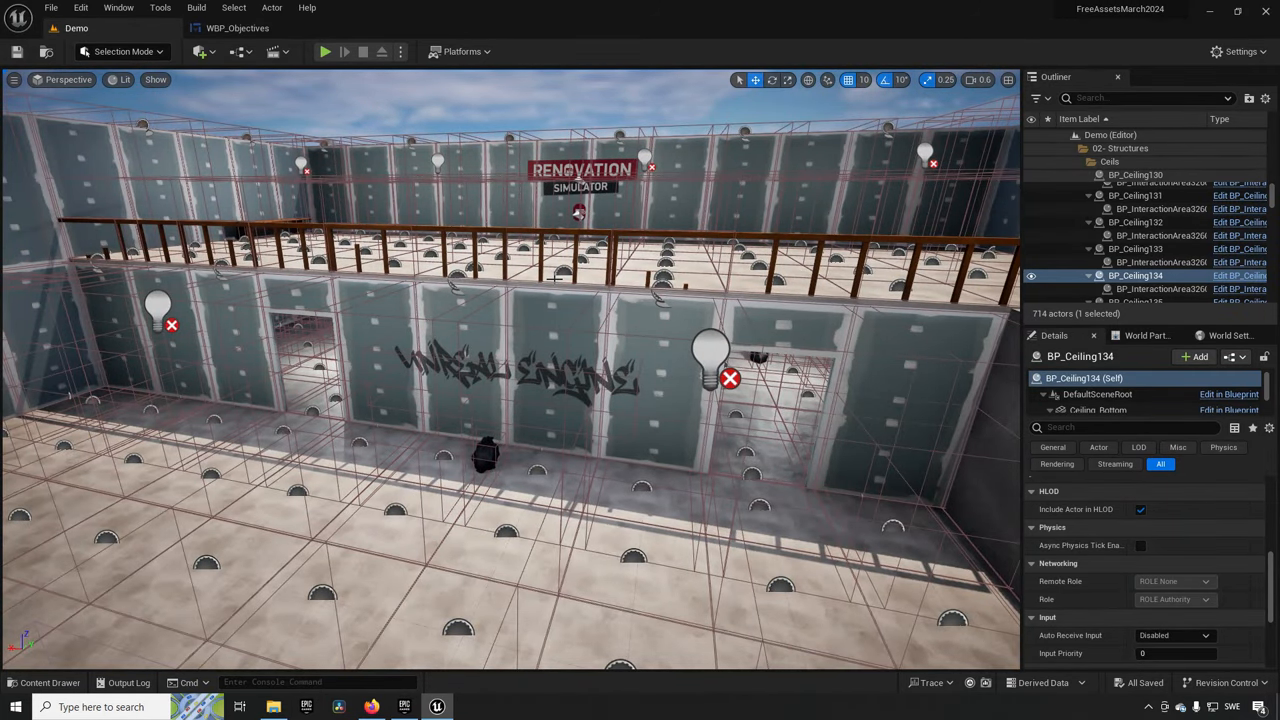
View the WBP_Objectives Event Graph's garbage and dirt checks, then return to the level tab.
left_click(237, 27)
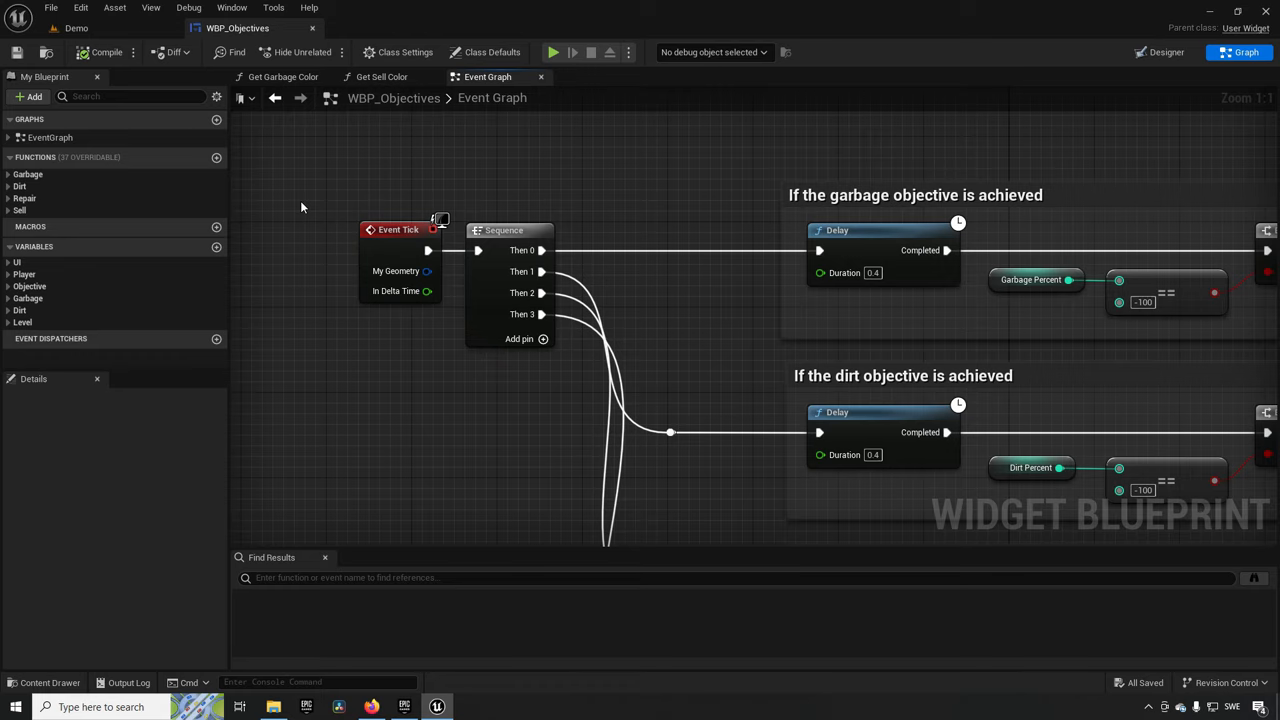
left_click(76, 27)
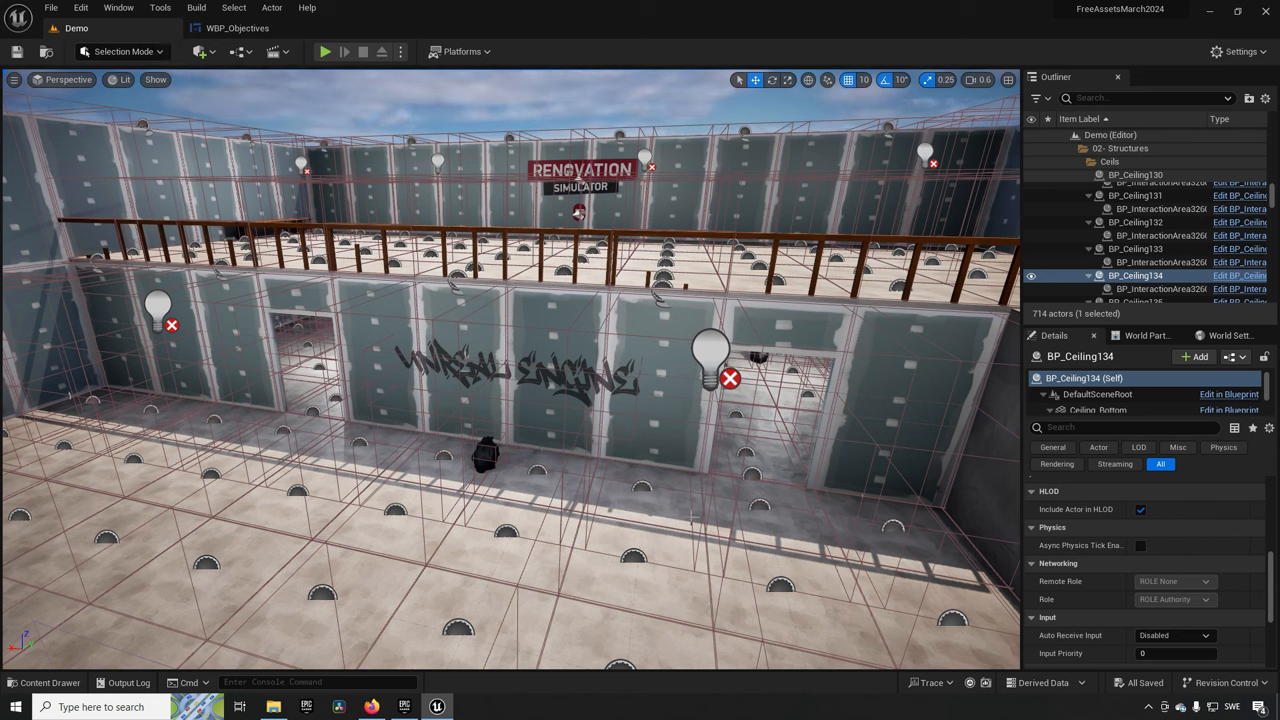
Open BP_FirstPersonCharacter and expand its Sell, Repair and Paint variable categories.
left_click(49, 682)
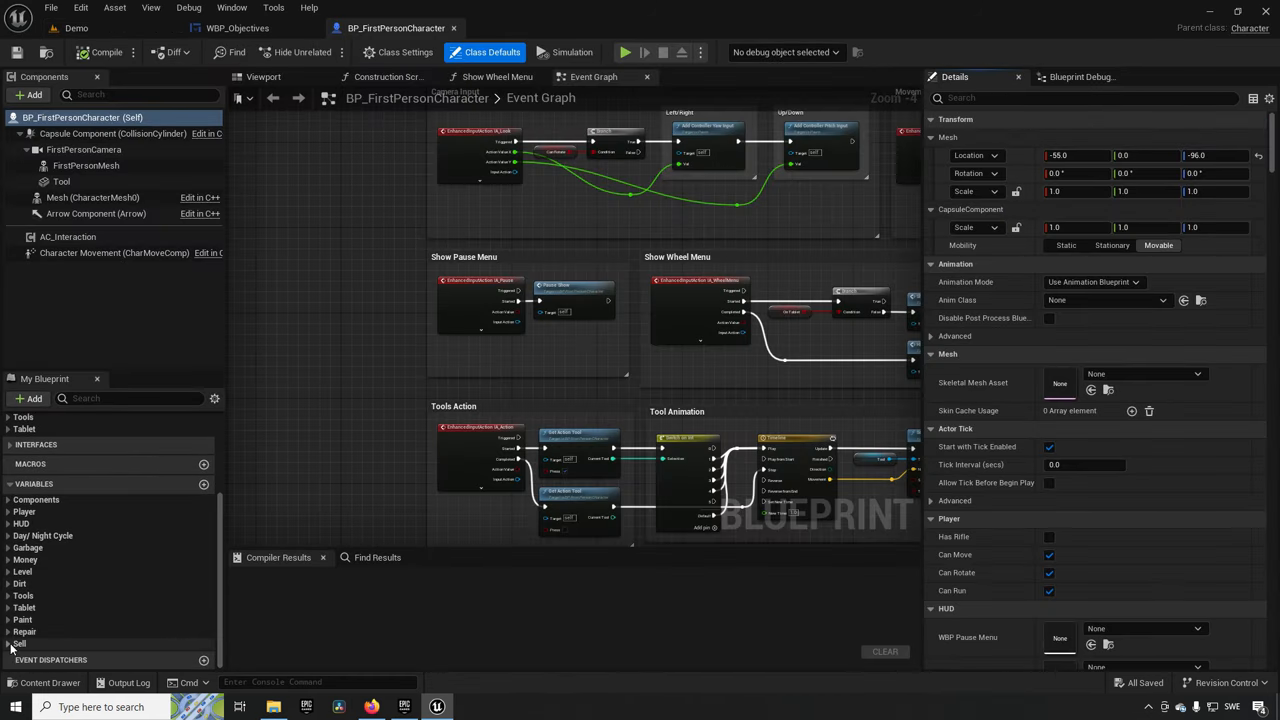
left_click(19, 643)
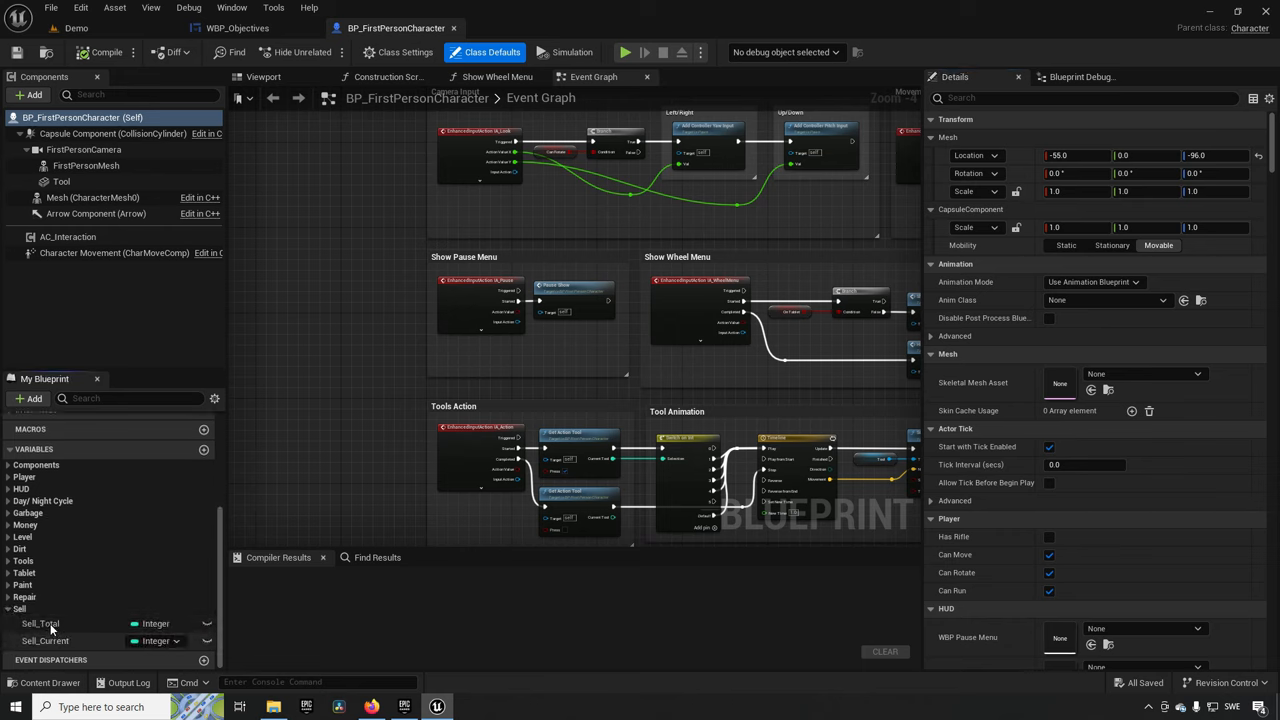
left_click(24, 597)
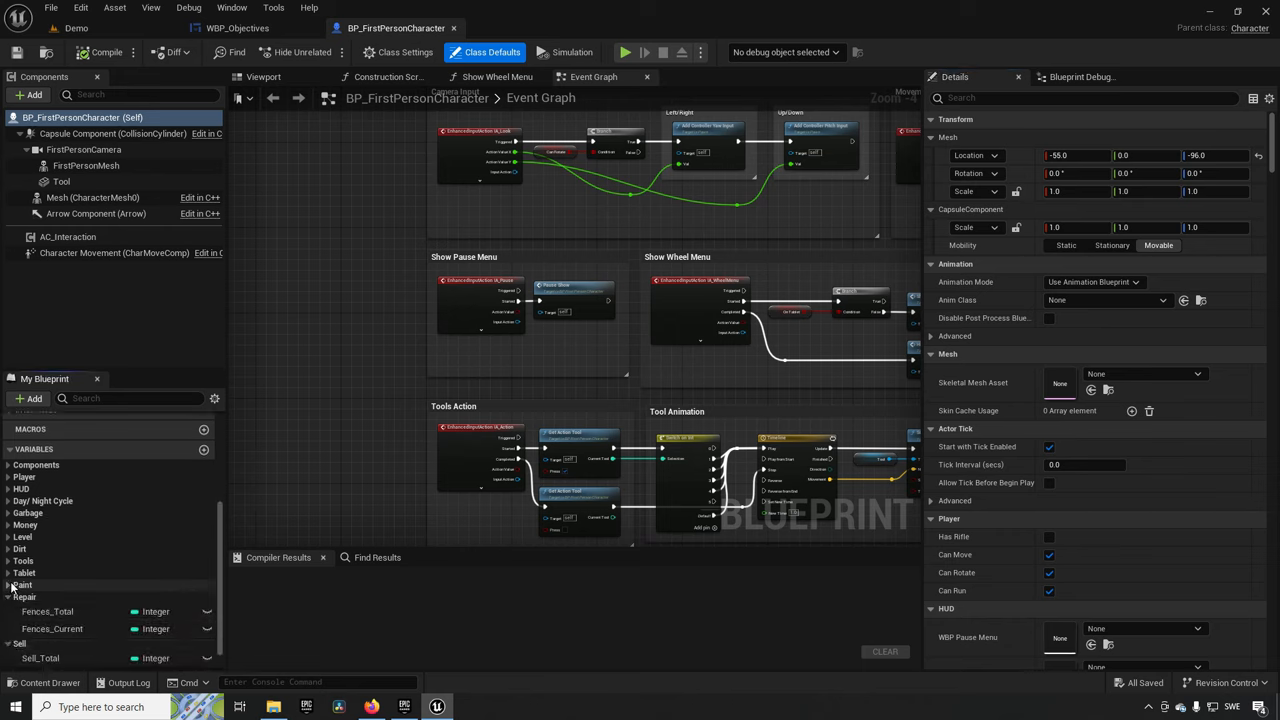
left_click(24, 596)
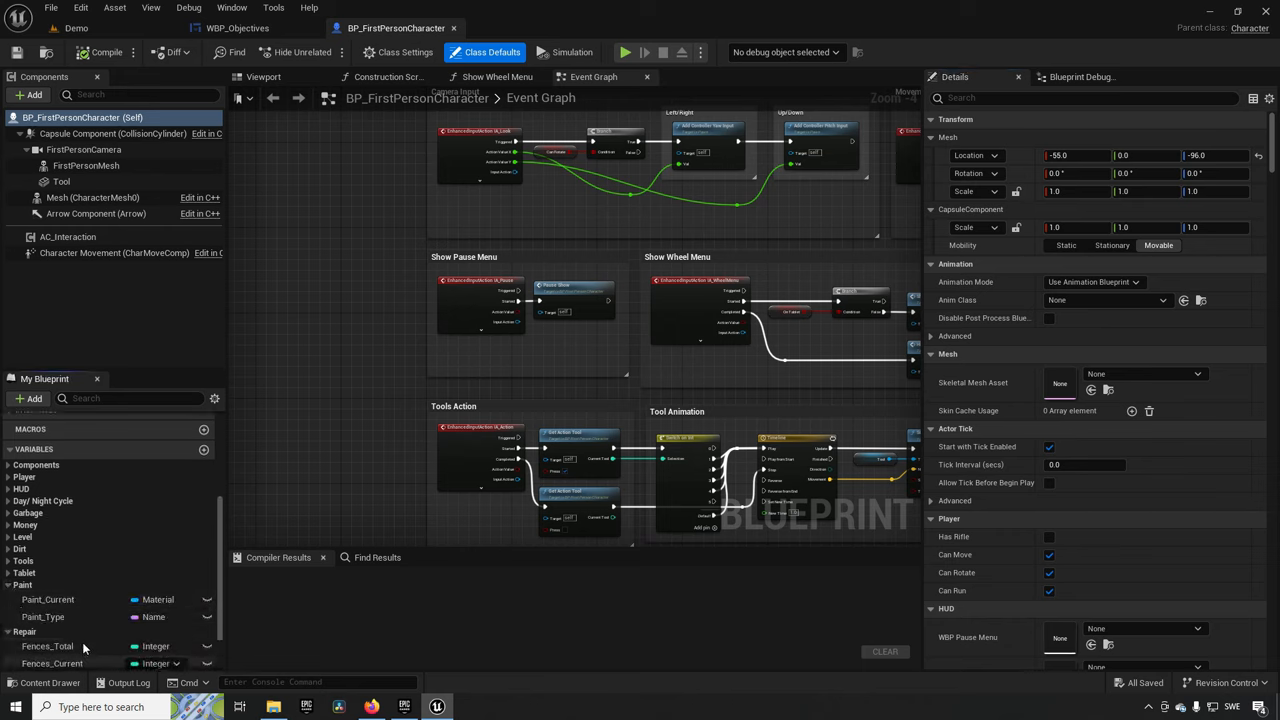
scroll("down", 3)
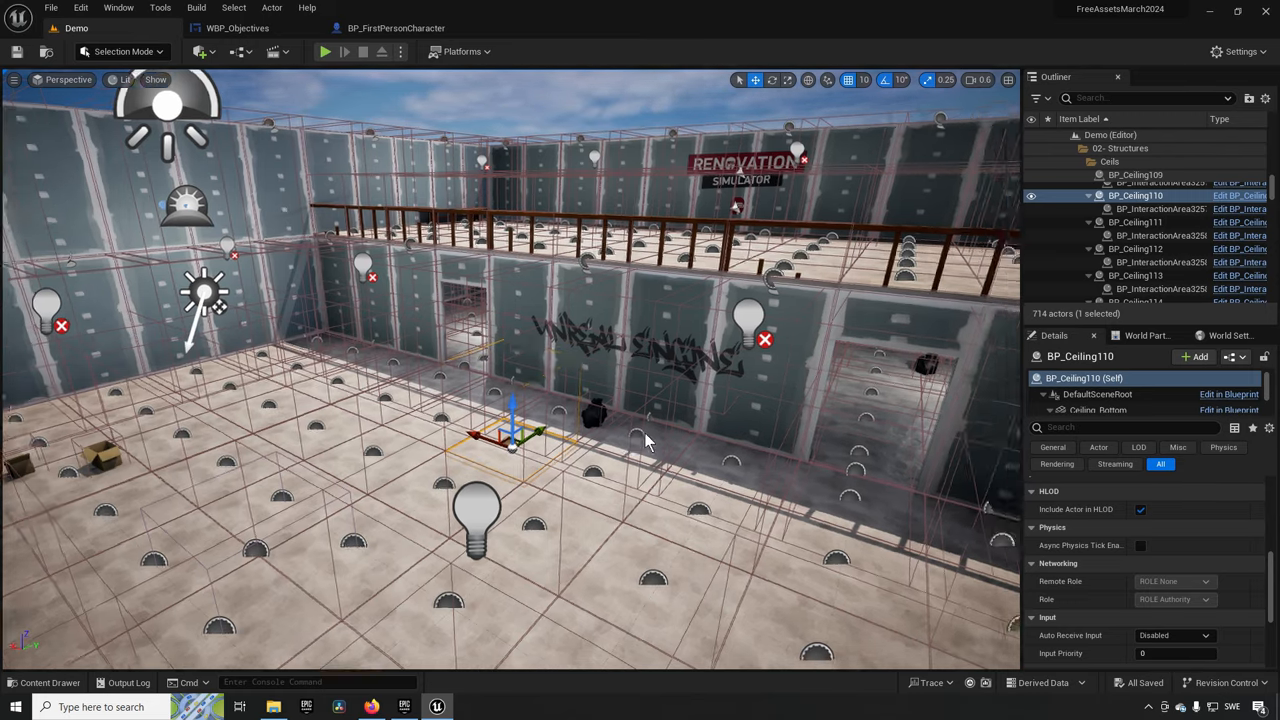
left_click_drag(650, 440, 590, 460)
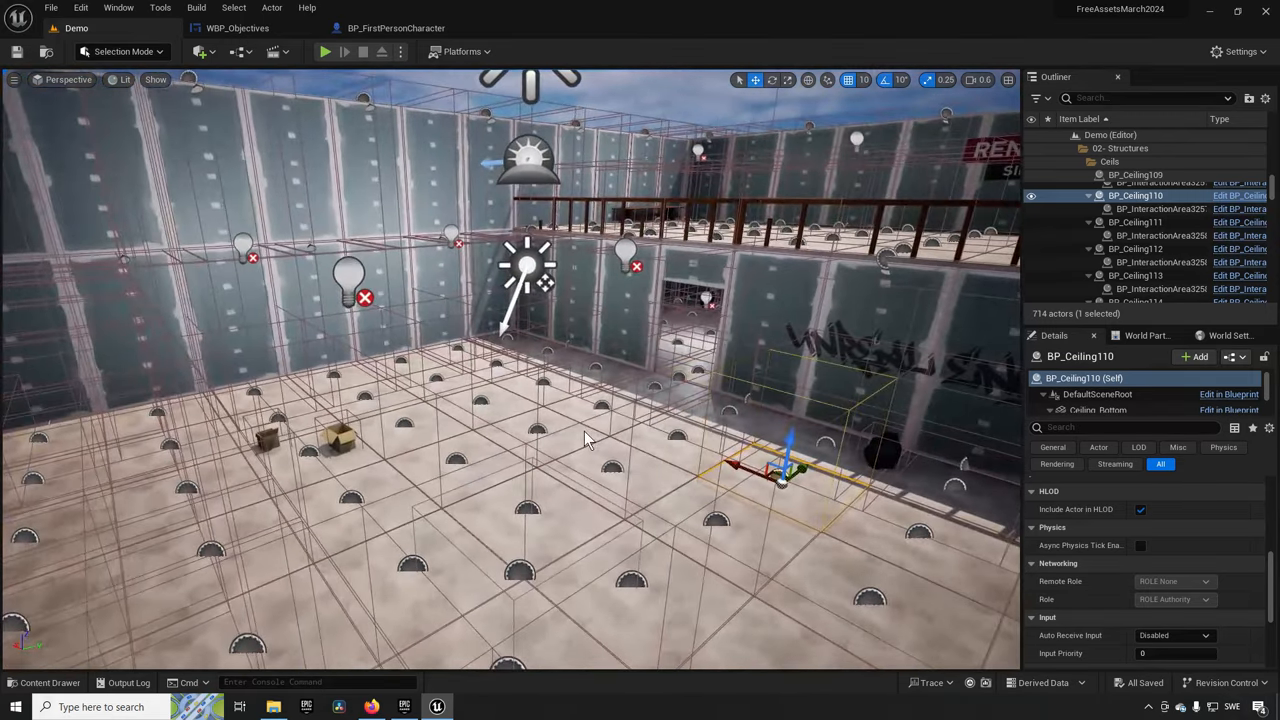
left_click_drag(585, 440, 398, 476)
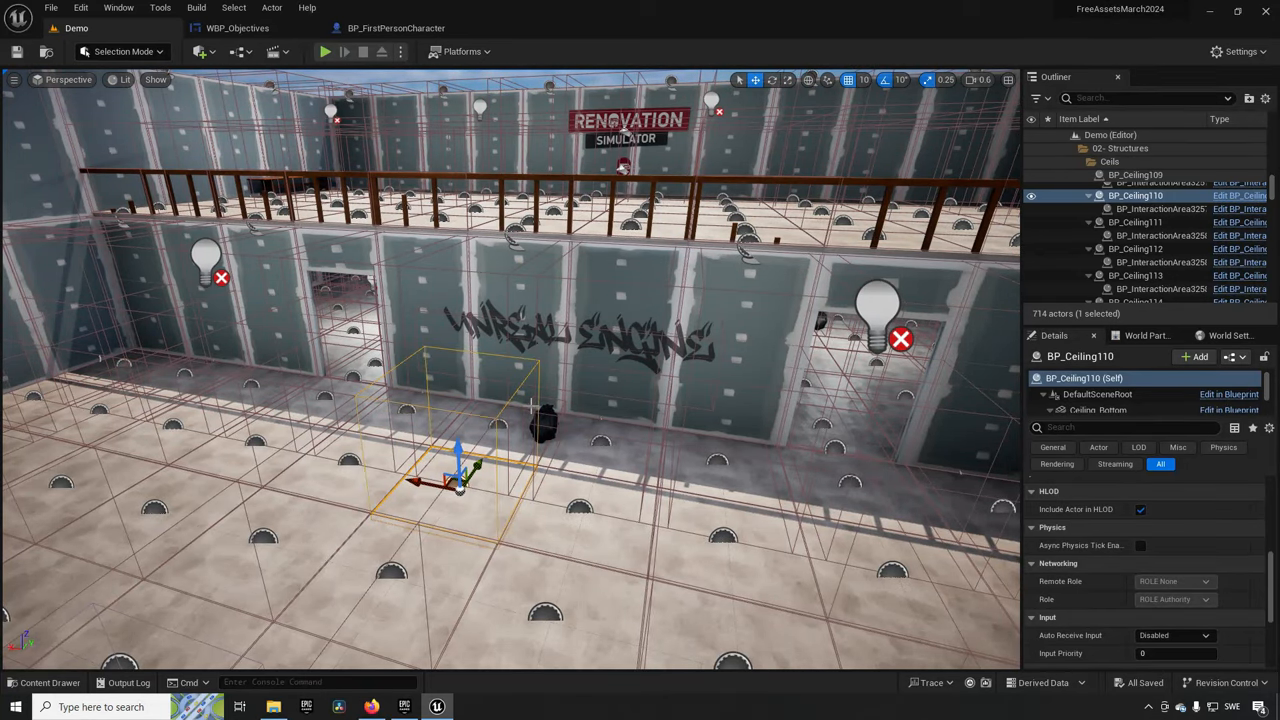
left_click(324, 51)
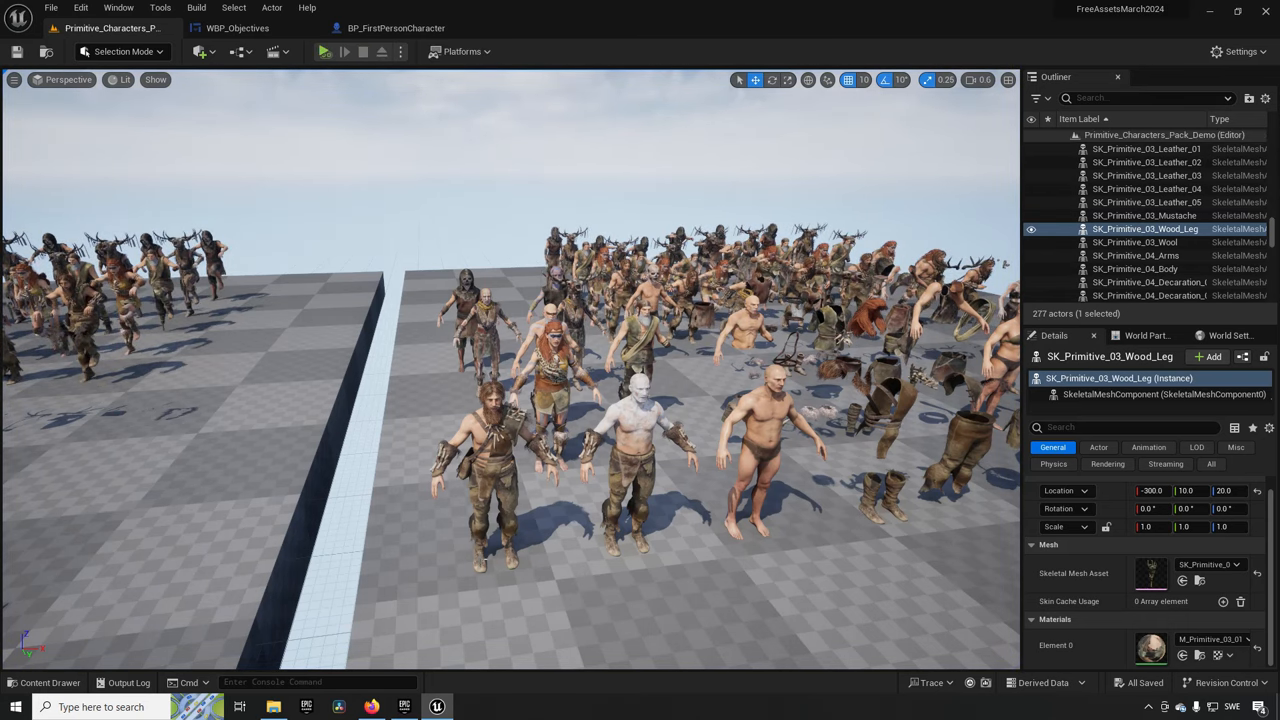
Bring up the Content Drawer showing the Primitive_Characters_Pack Demoscene_UE4 folder.
left_click(43, 682)
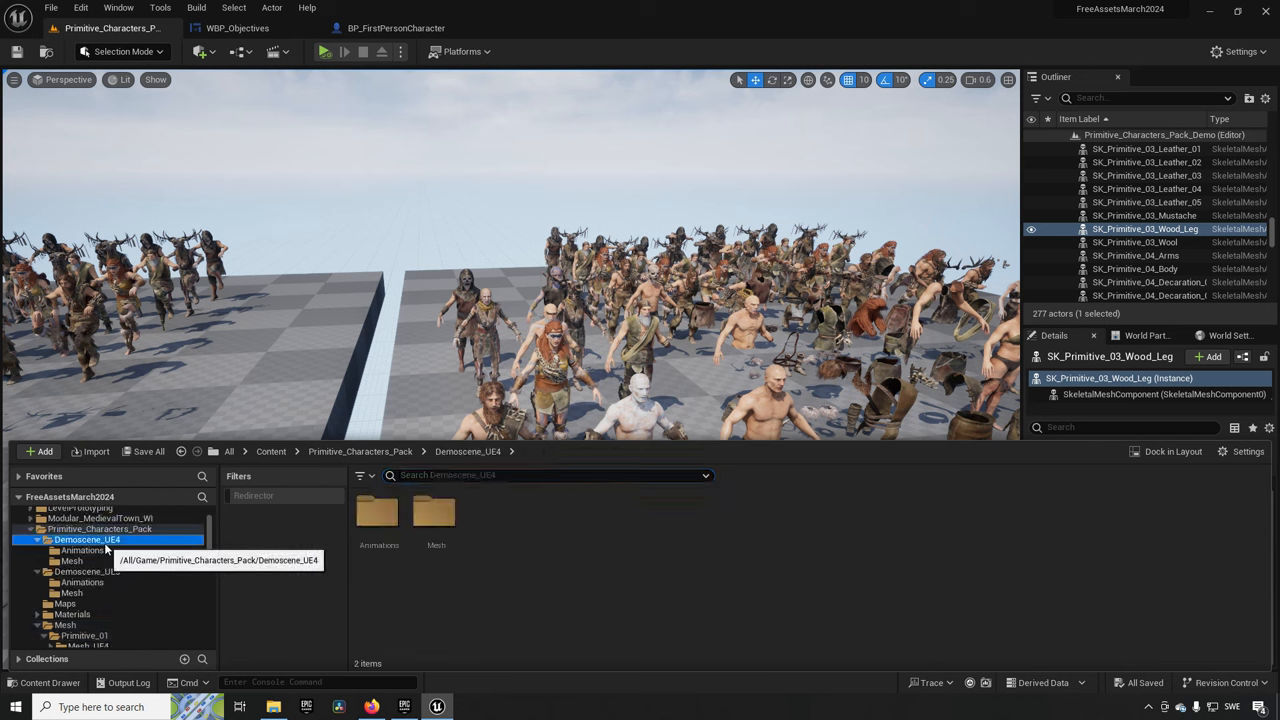
Browse the Demoscene_UE4 animations, then navigate Mesh > Primitive_01 > Mesh_UE5 > Full.
left_click(82, 550)
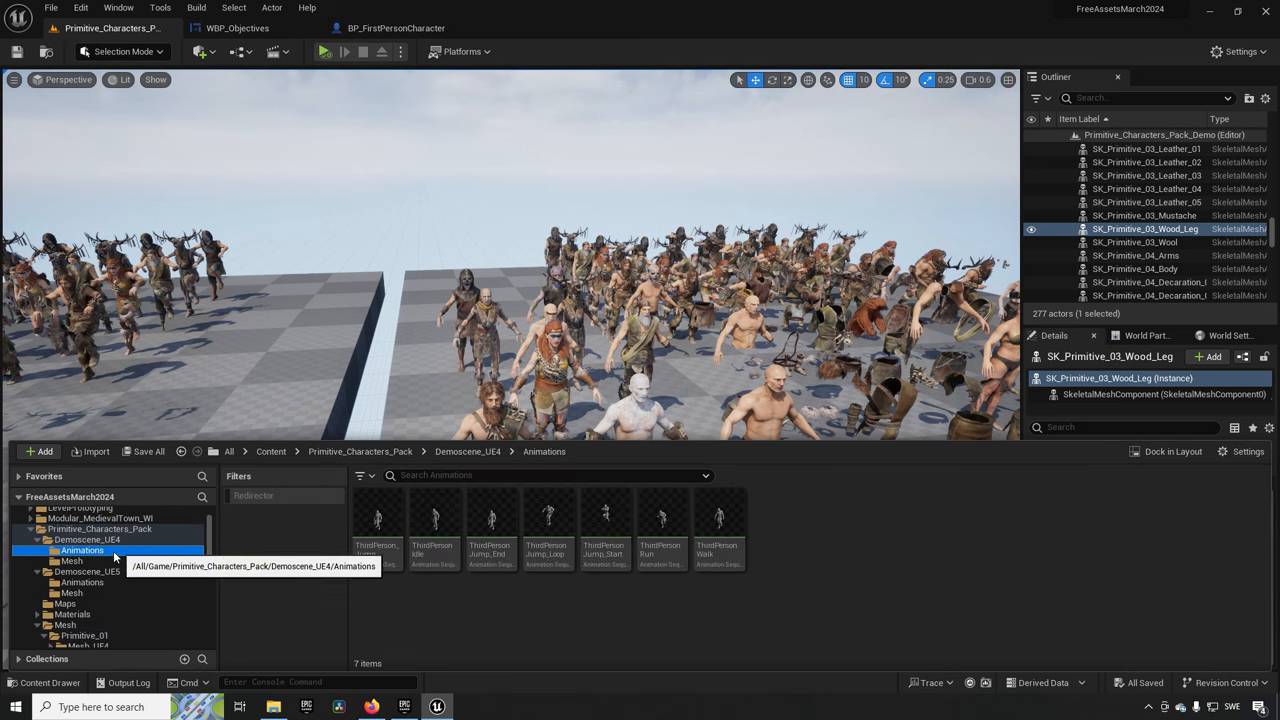
mouse_move(75, 565)
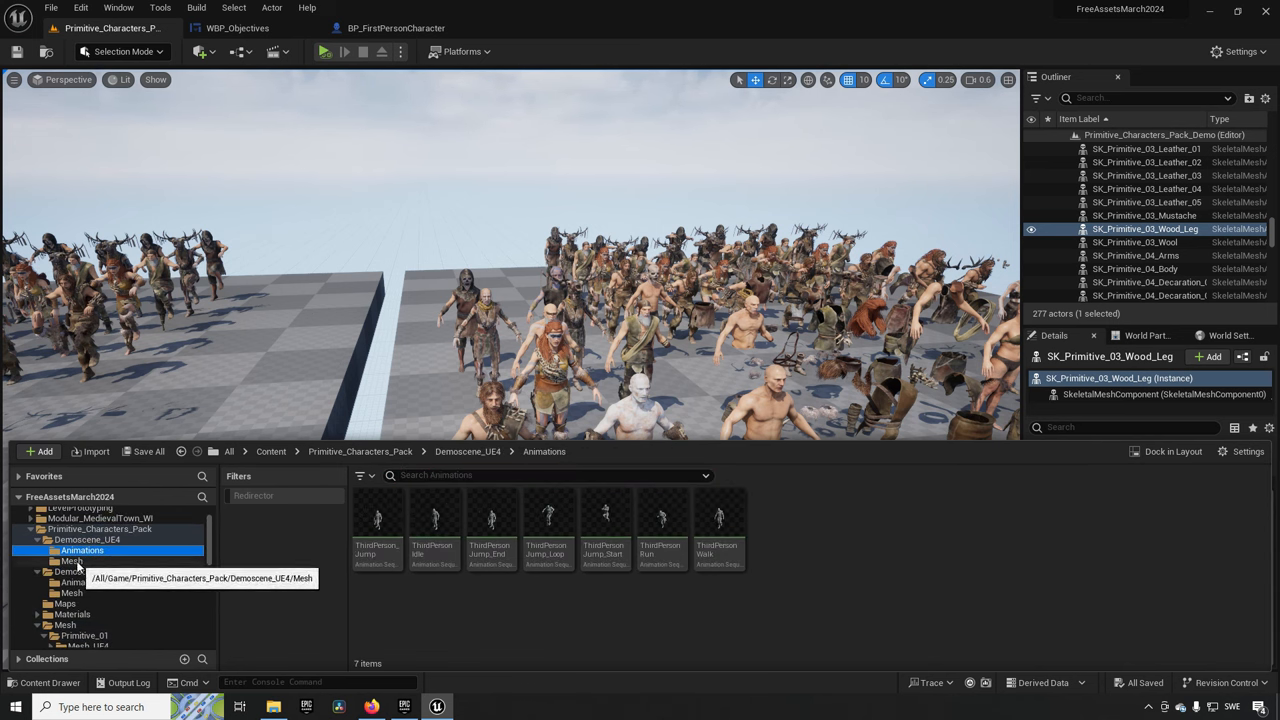
left_click(72, 561)
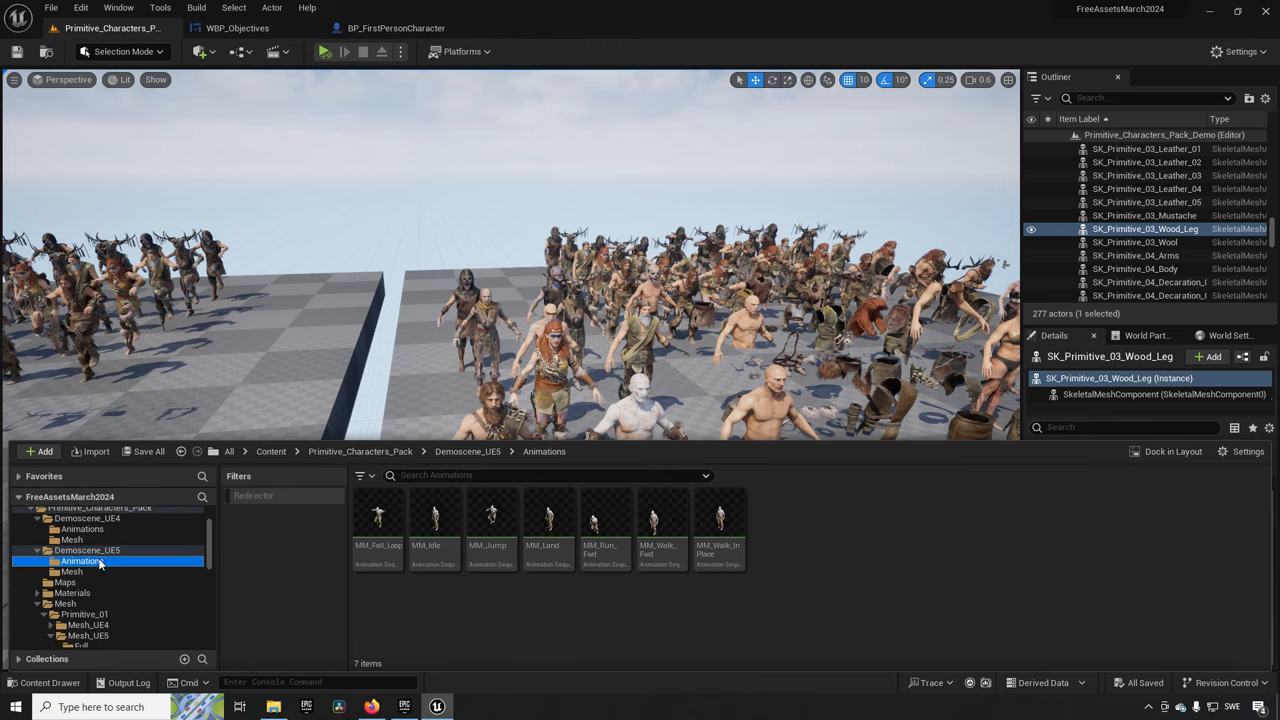
mouse_move(75, 592)
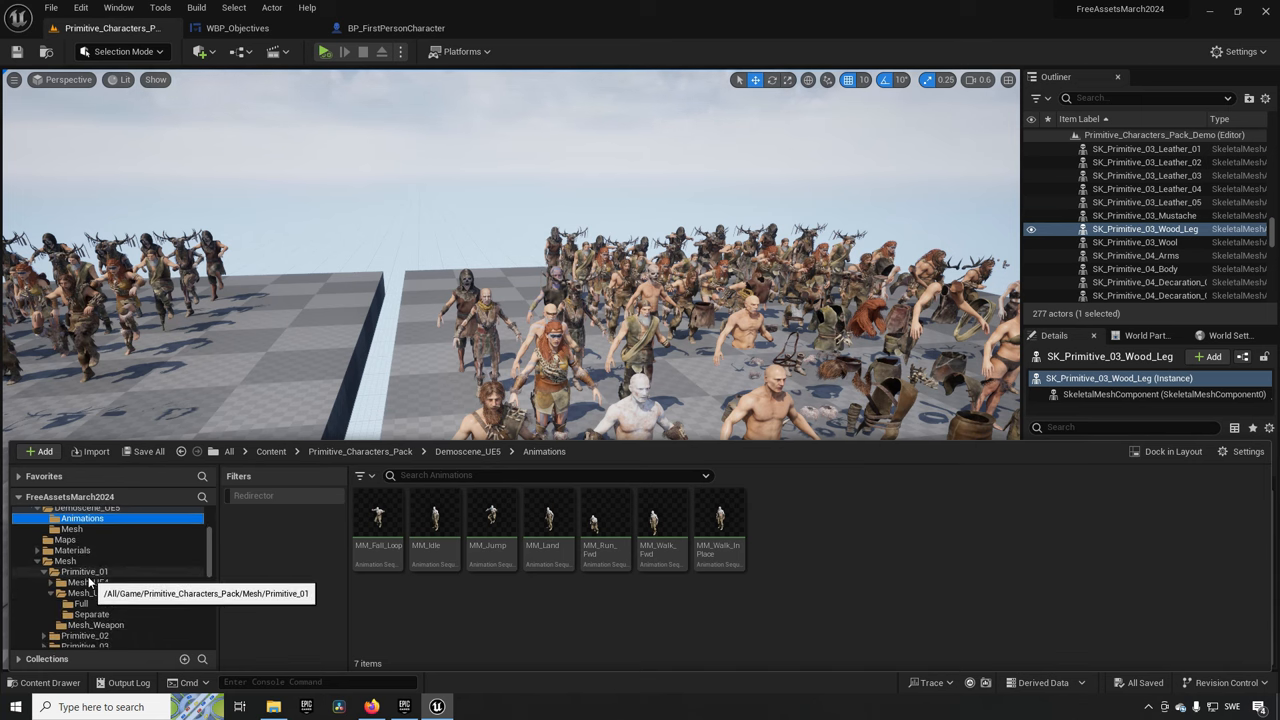
left_click(65, 560)
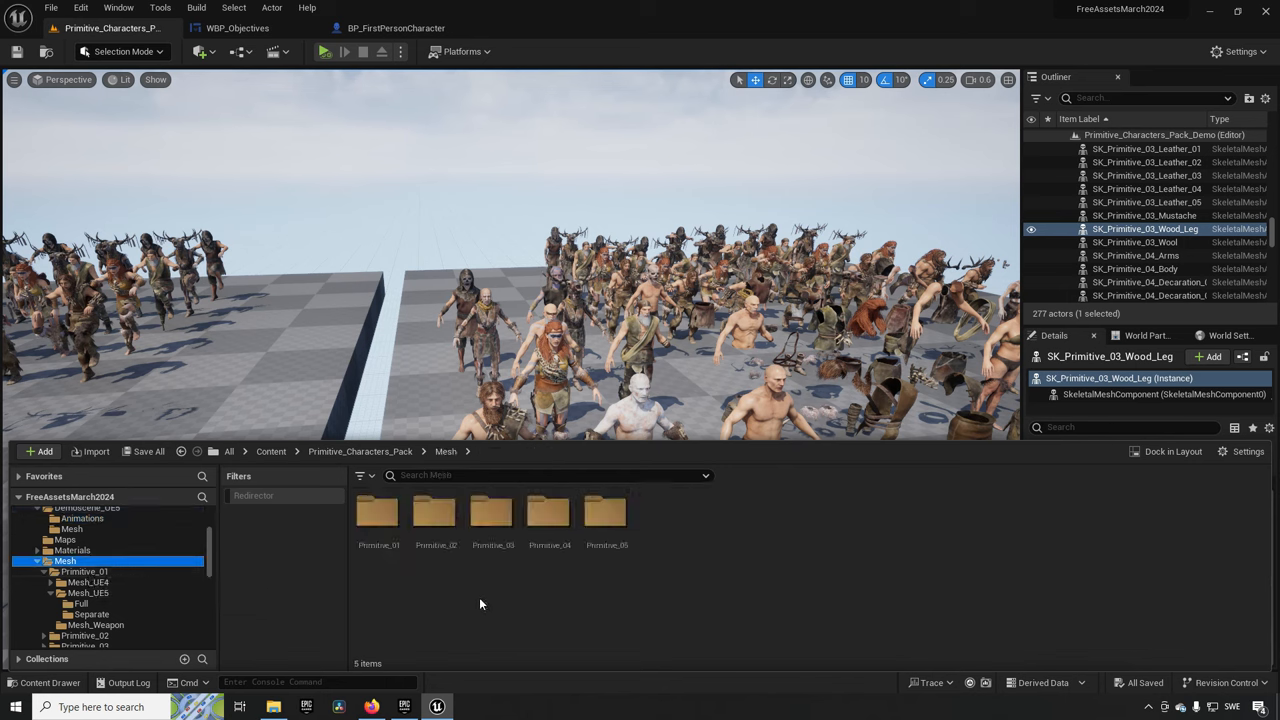
left_click(606, 513)
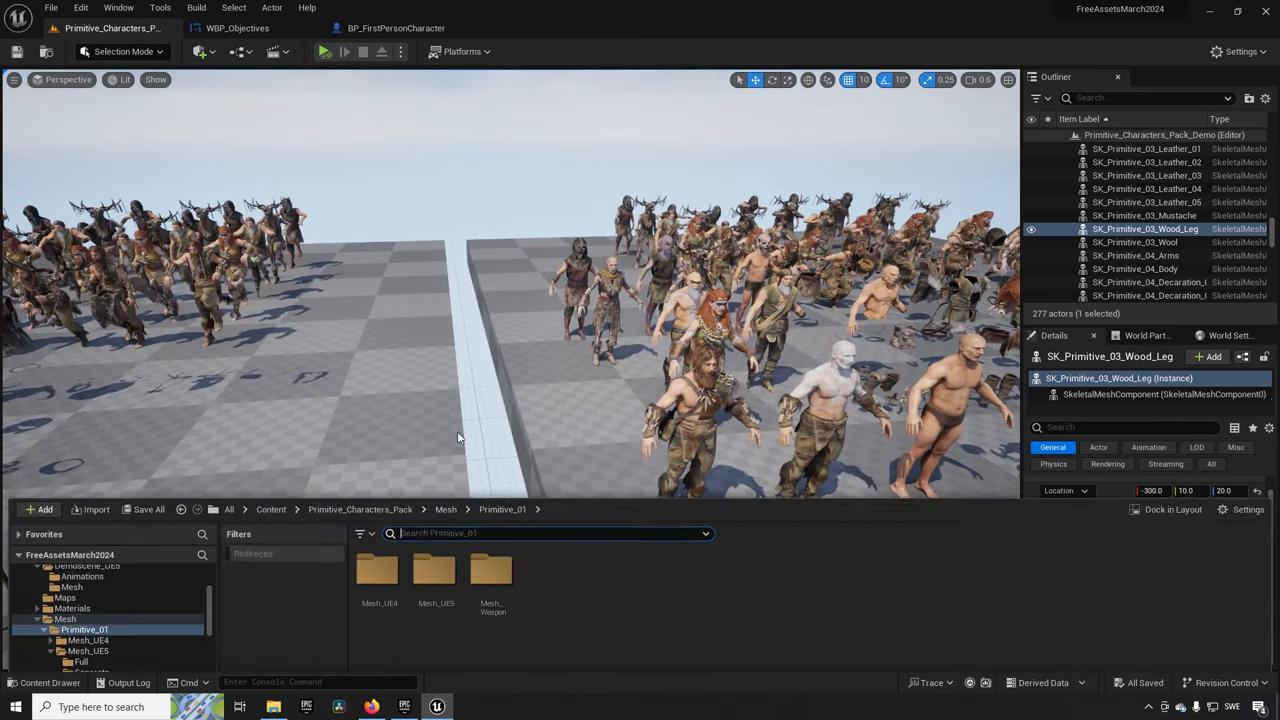
left_click(491, 513)
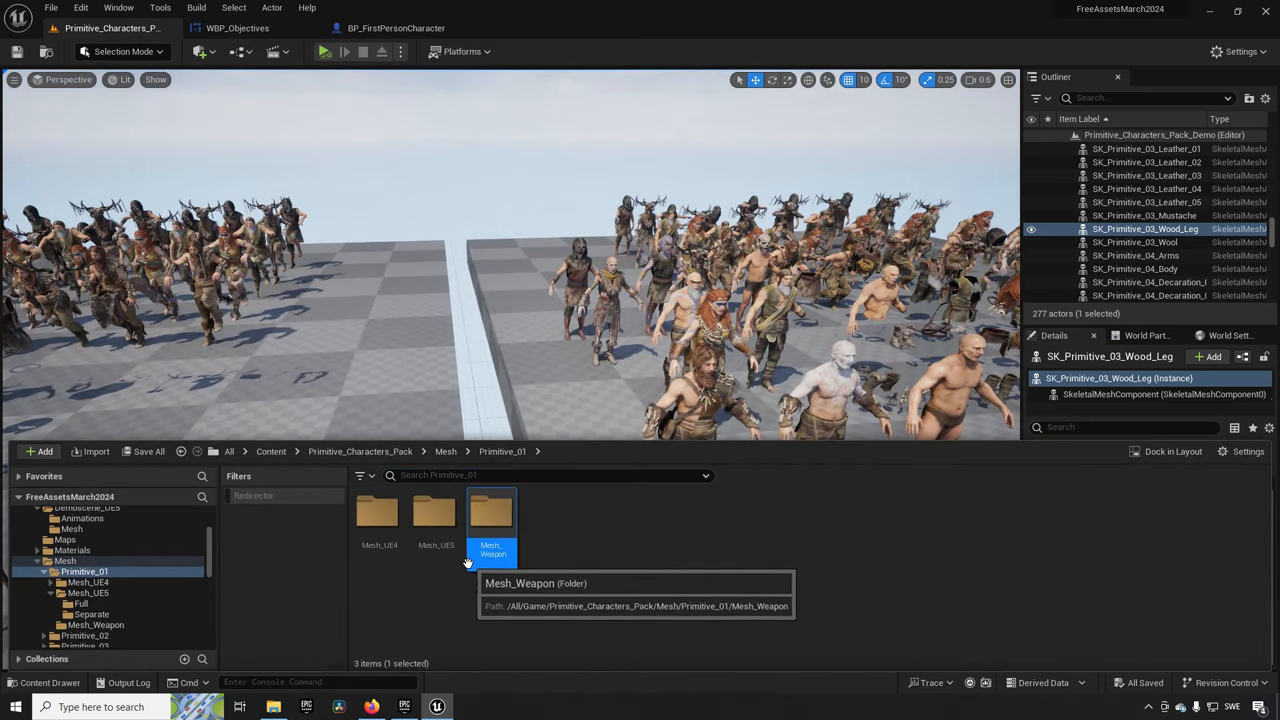
double_click(433, 511)
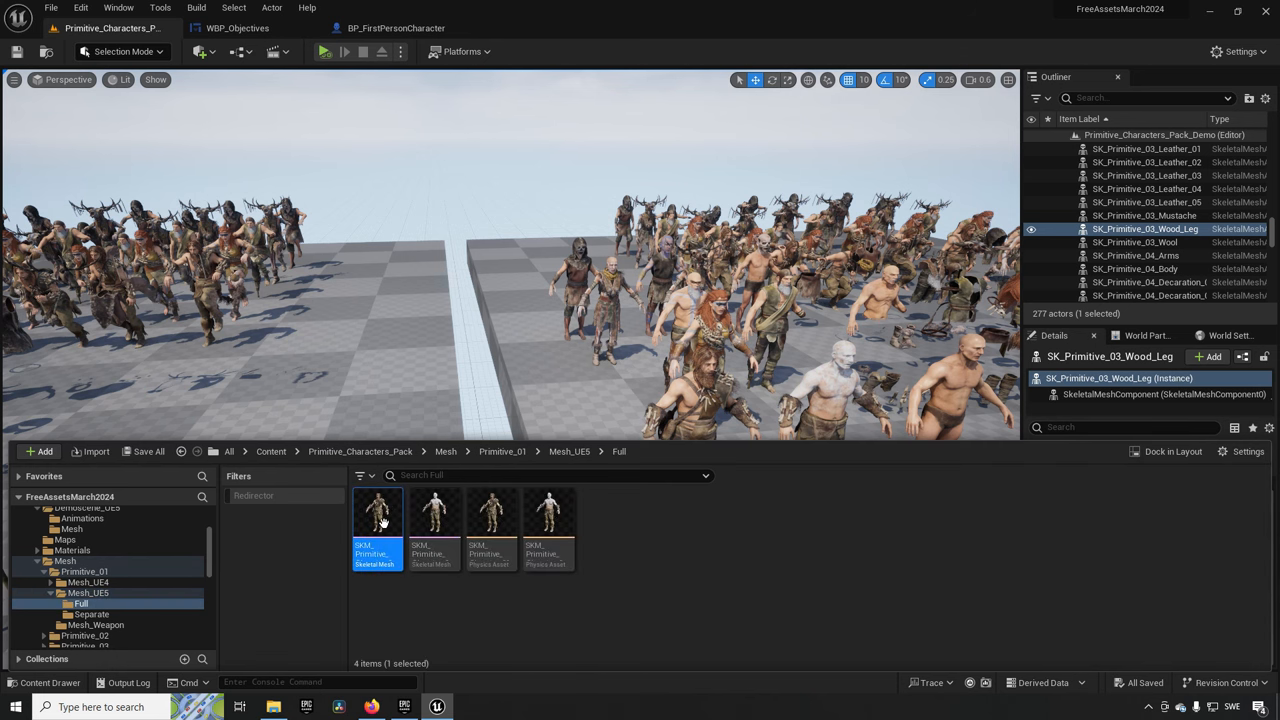
Preview a full SKM_Primitive skeletal mesh, then browse the separate character part meshes.
double_click(377, 512)
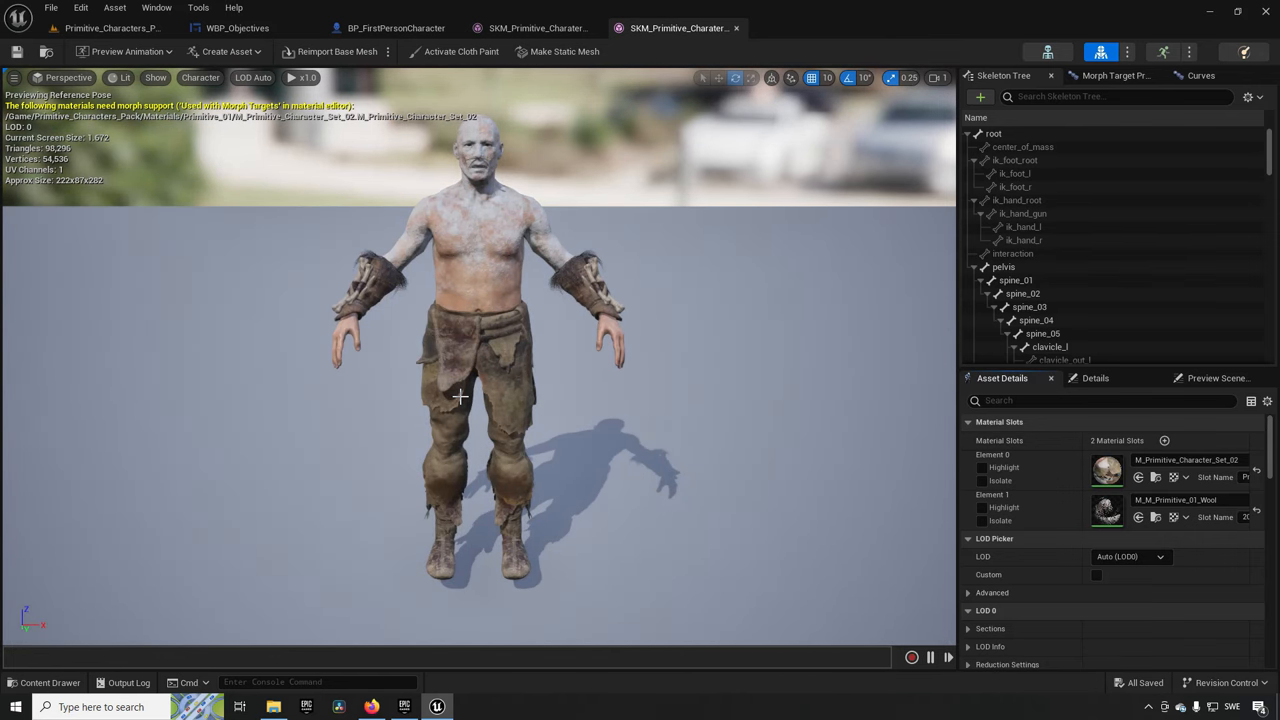
left_click(49, 682)
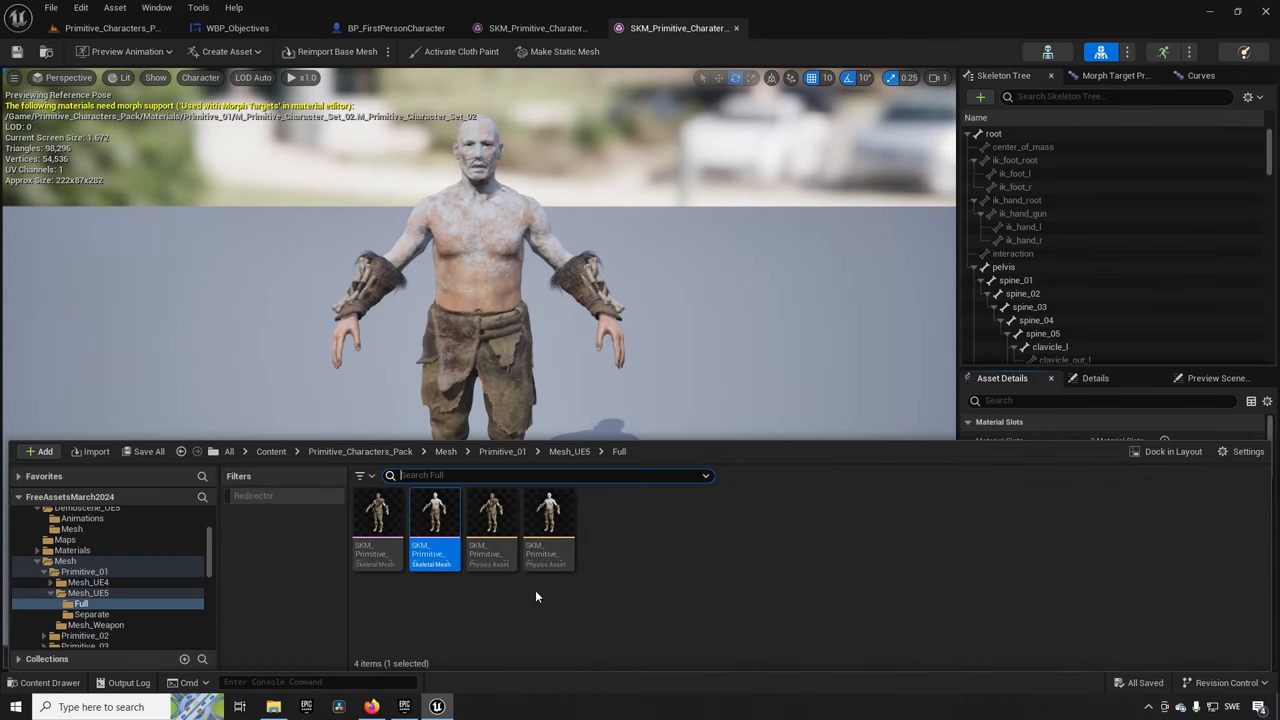
left_click(91, 614)
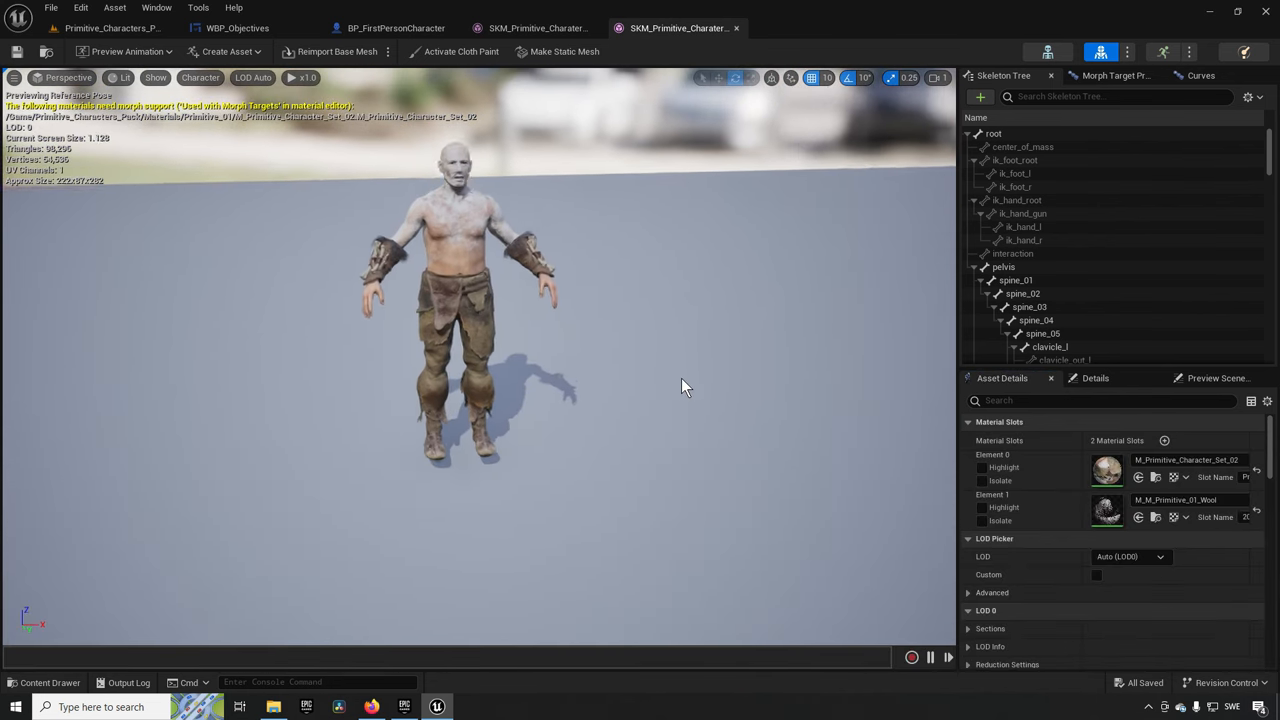
left_click(49, 682)
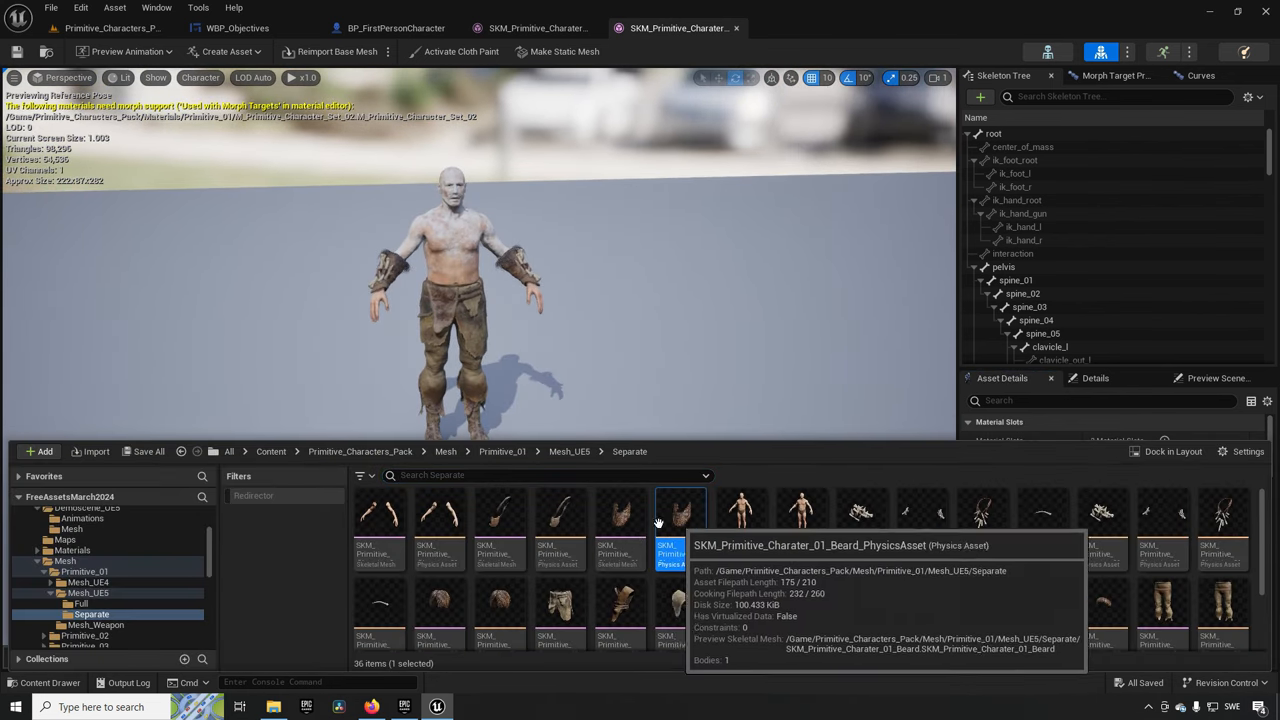
left_click(620, 610)
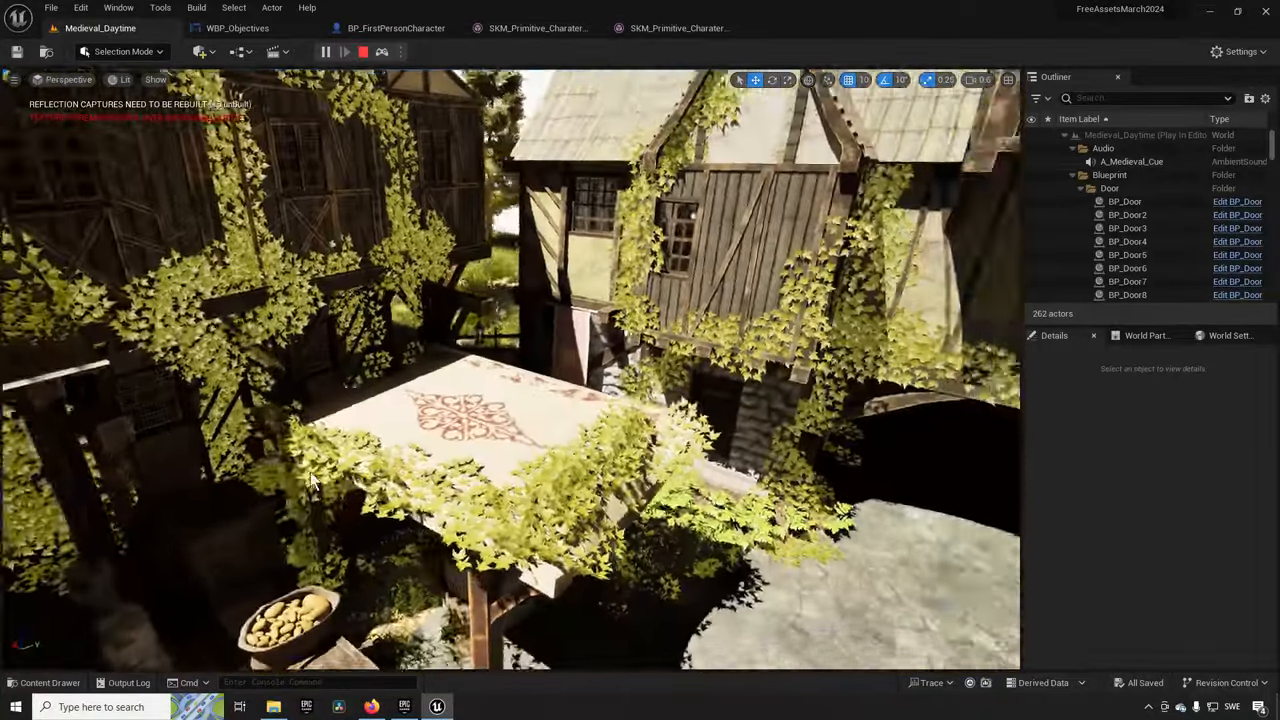
Look around the medieval town until the stone courtyard with barrels and benches is visible.
left_click_drag(500, 400, 330, 480)
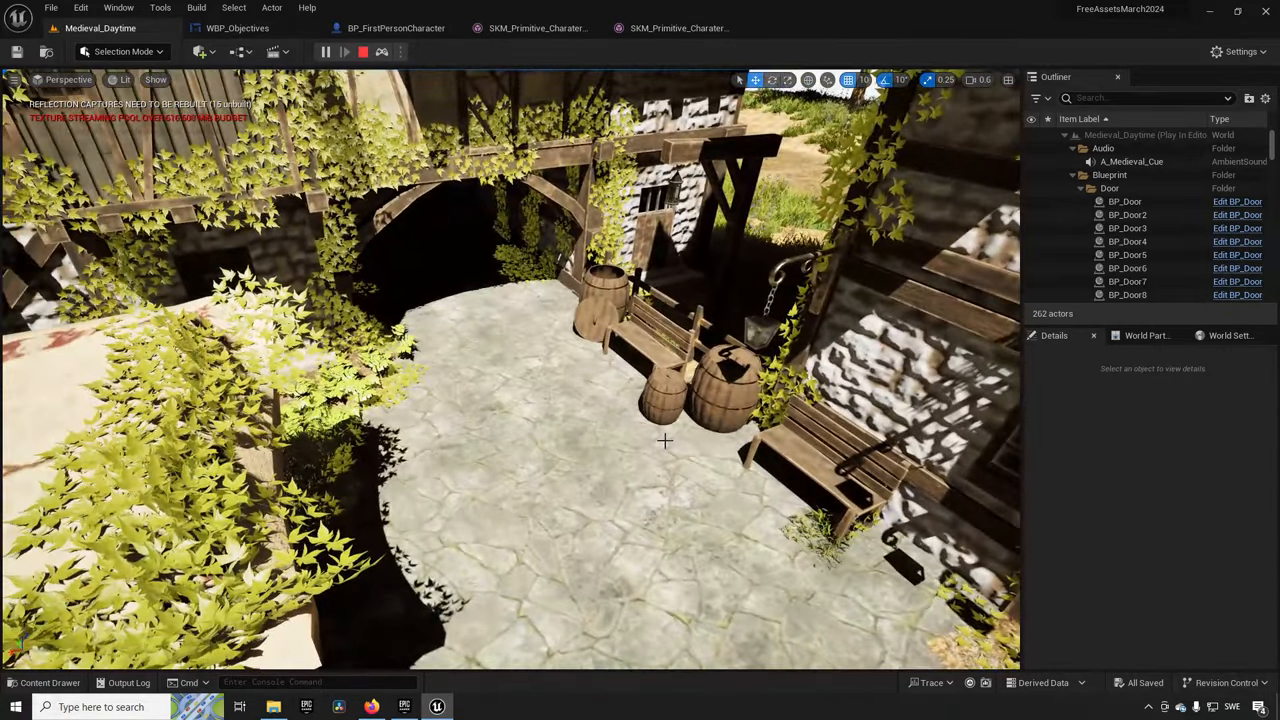
Load the Modular_MedievalTown_WI Overview map from the Content Drawer's Maps folder.
left_click(362, 51)
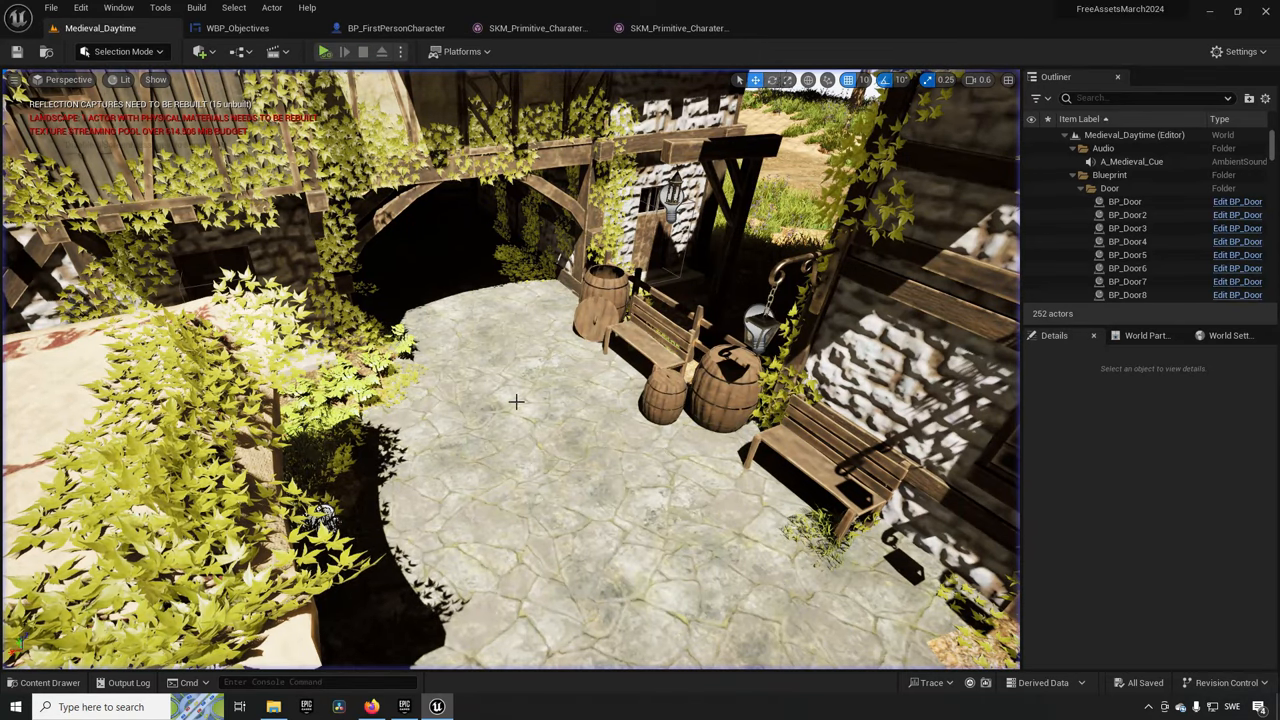
double_click(662, 513)
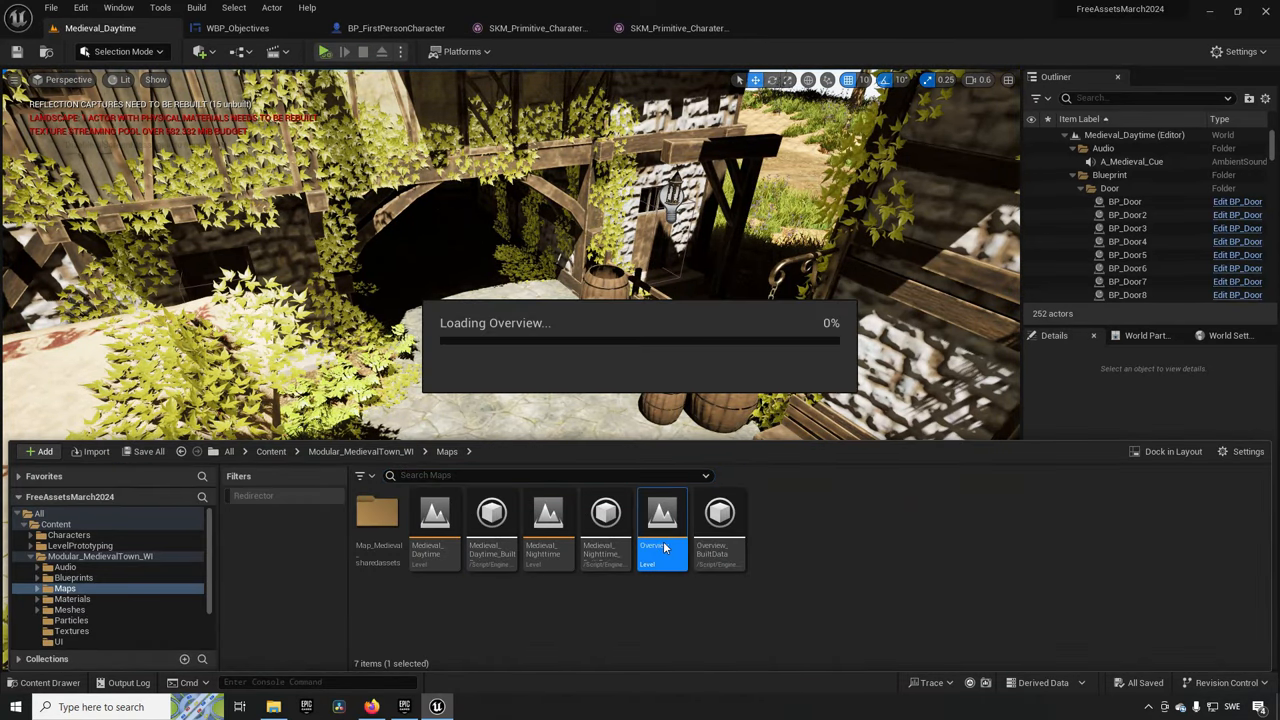
double_click(663, 513)
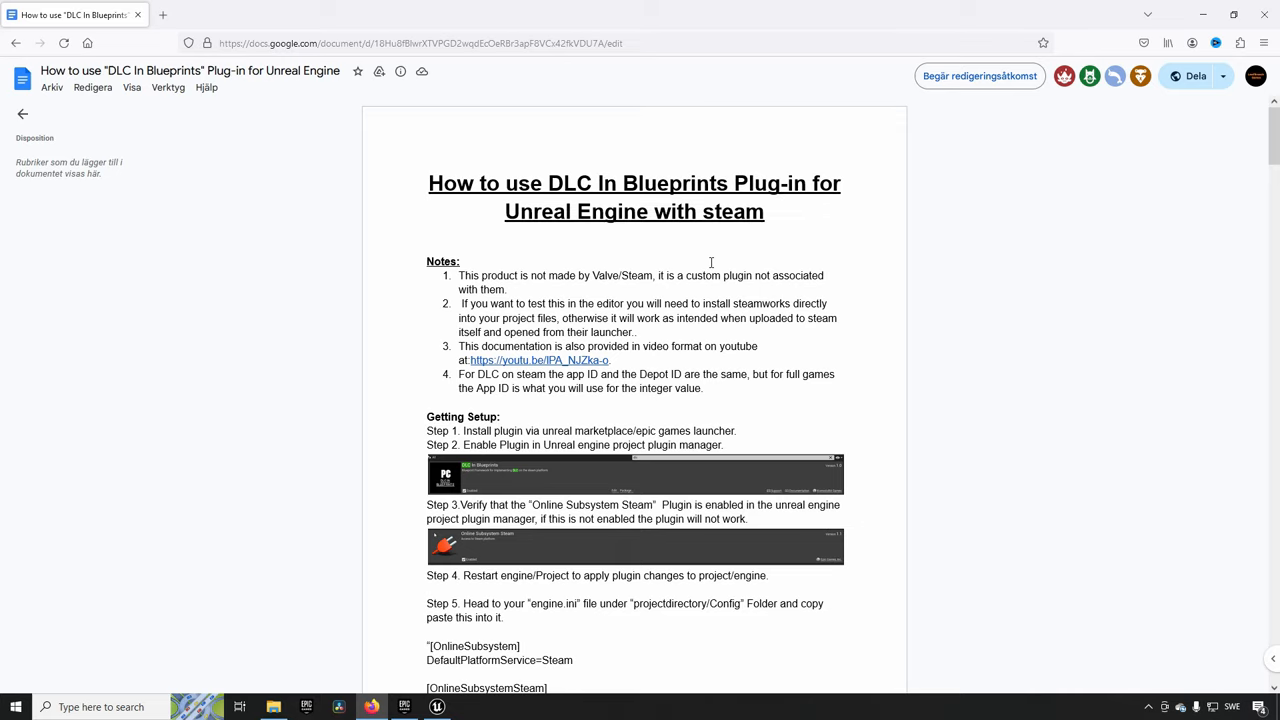
Read the DLC In Blueprints guide, starting from the Notes section.
scroll("up", 3)
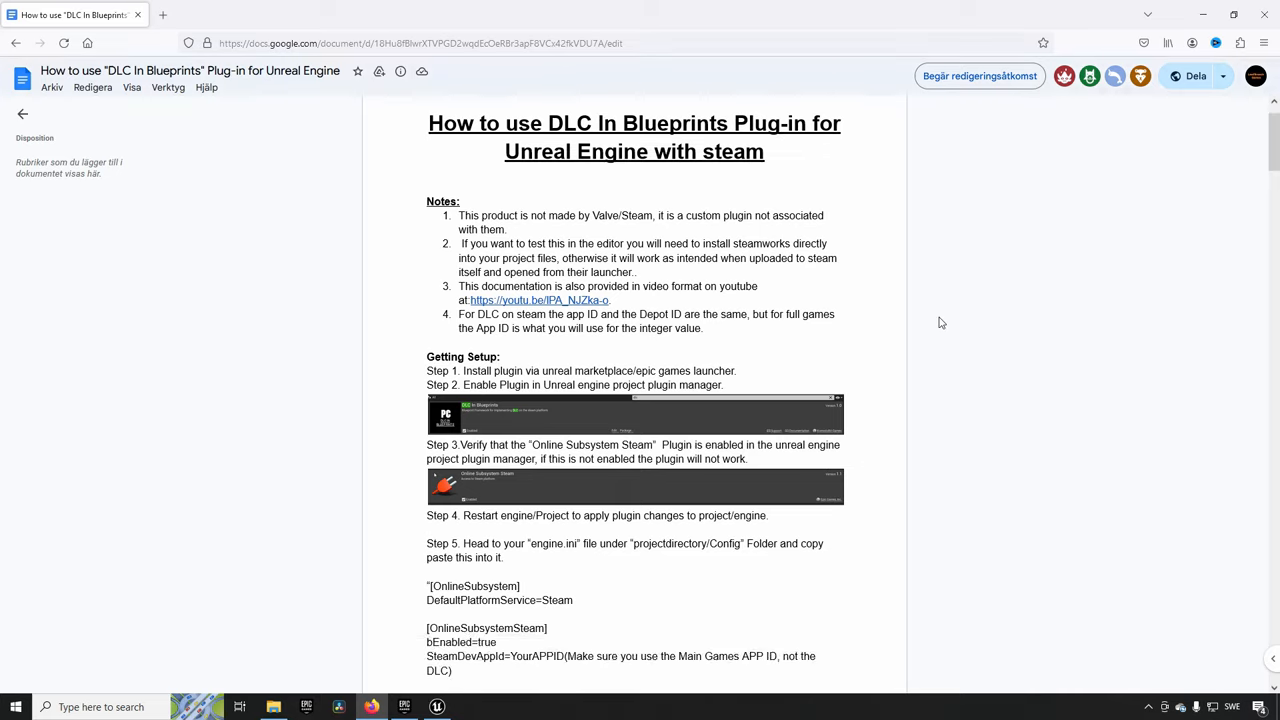
mouse_move(392, 317)
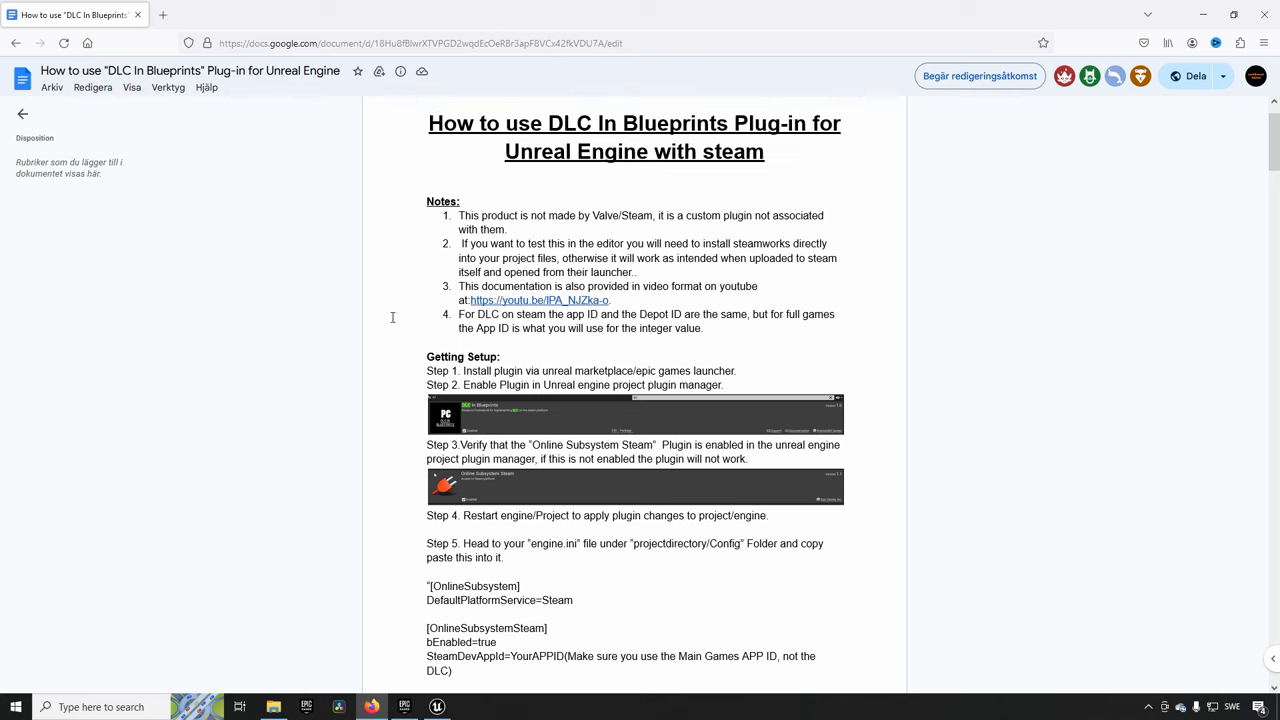
scroll("down", 3)
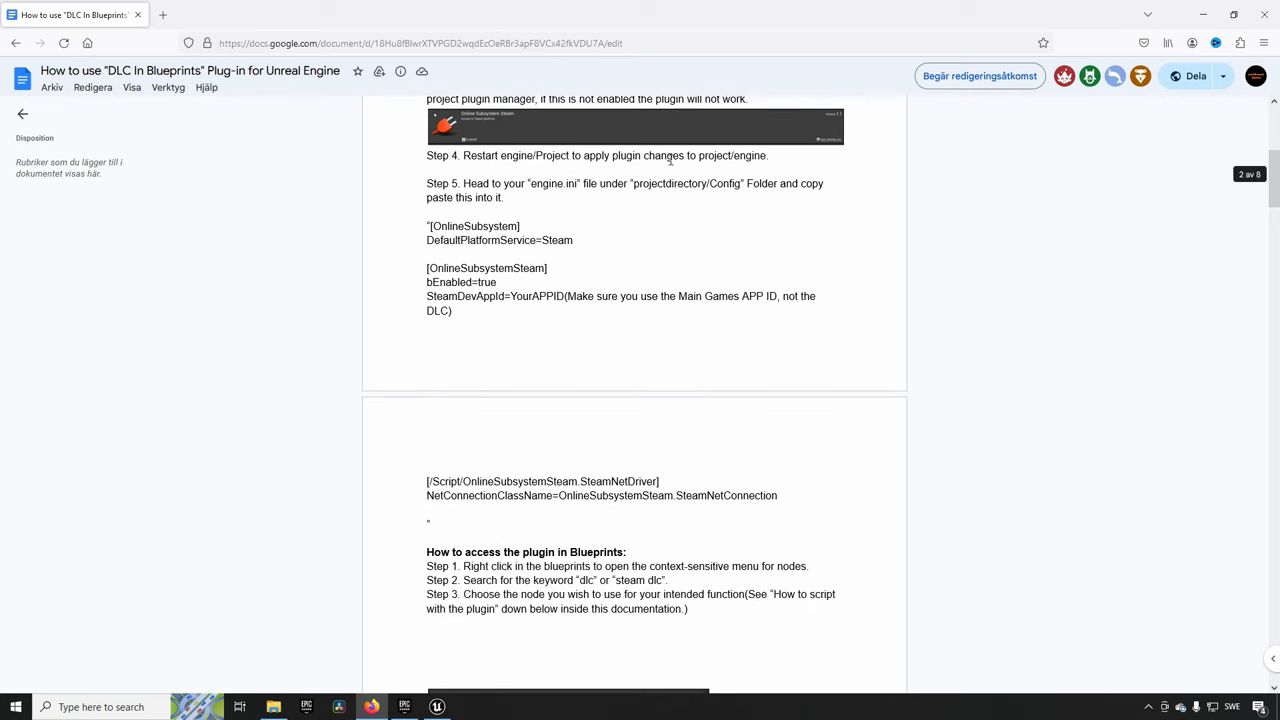
scroll("down", 3)
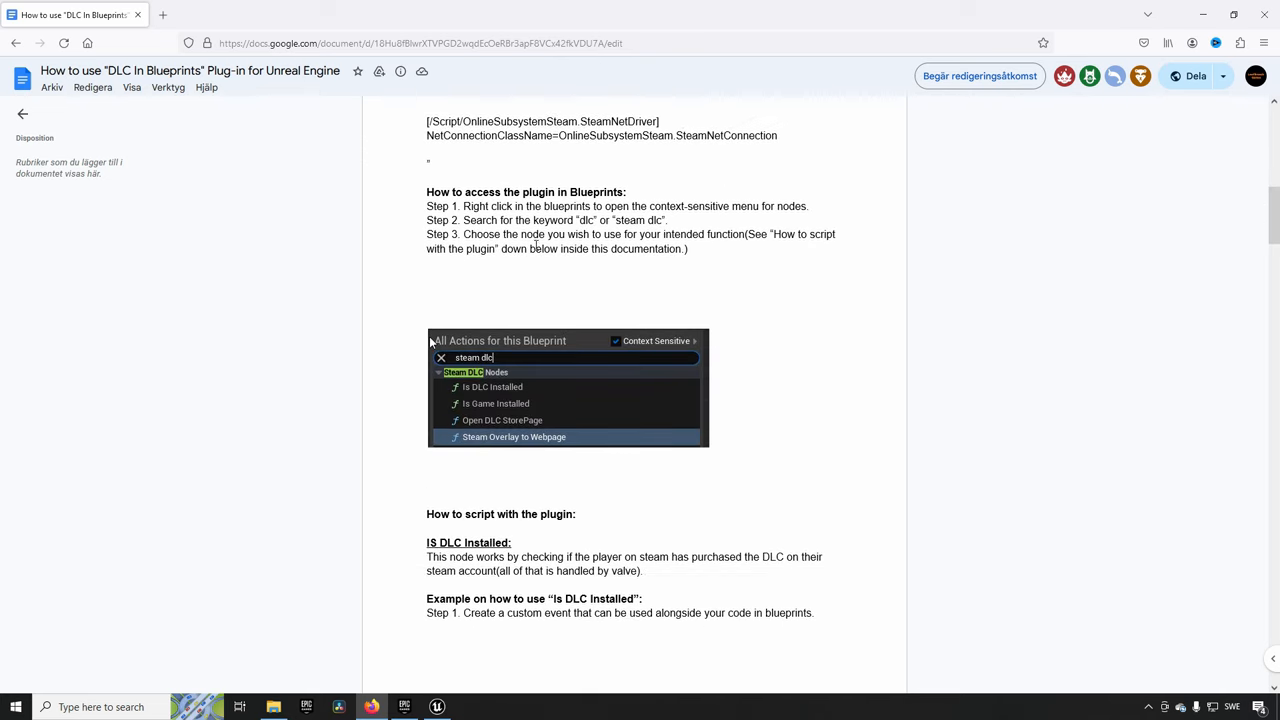
scroll("down", 3)
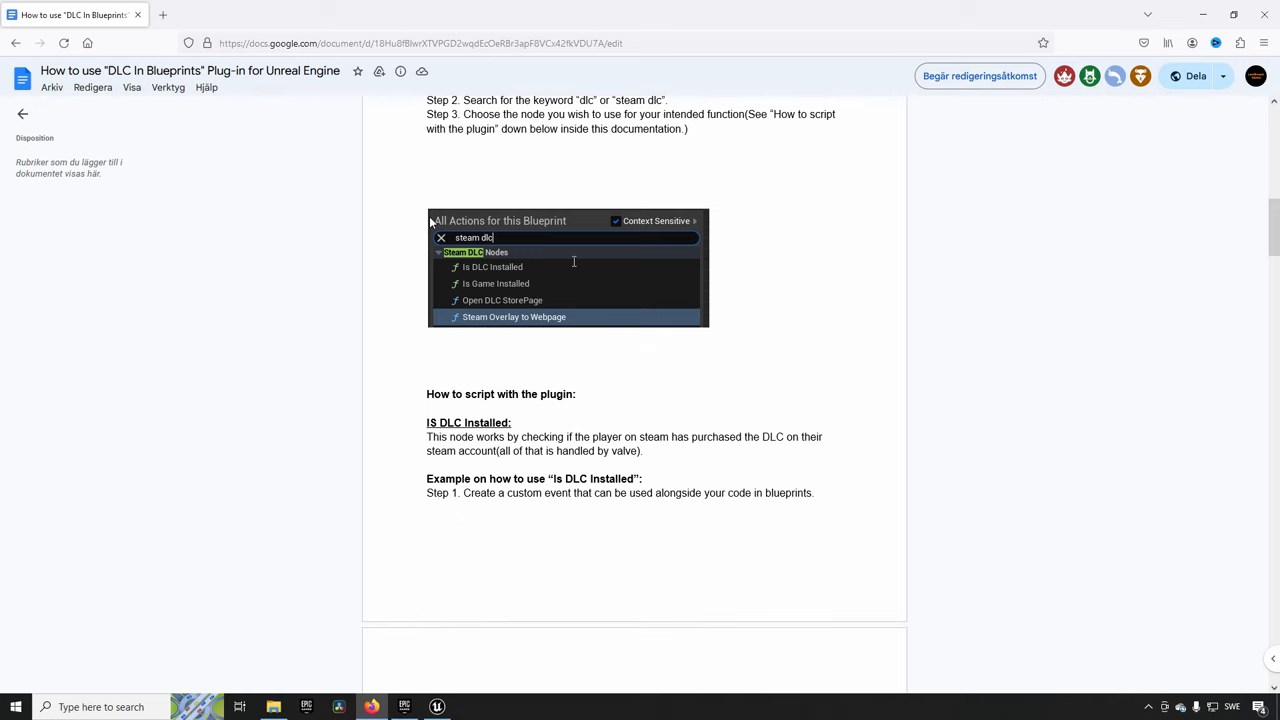
scroll("up", 3)
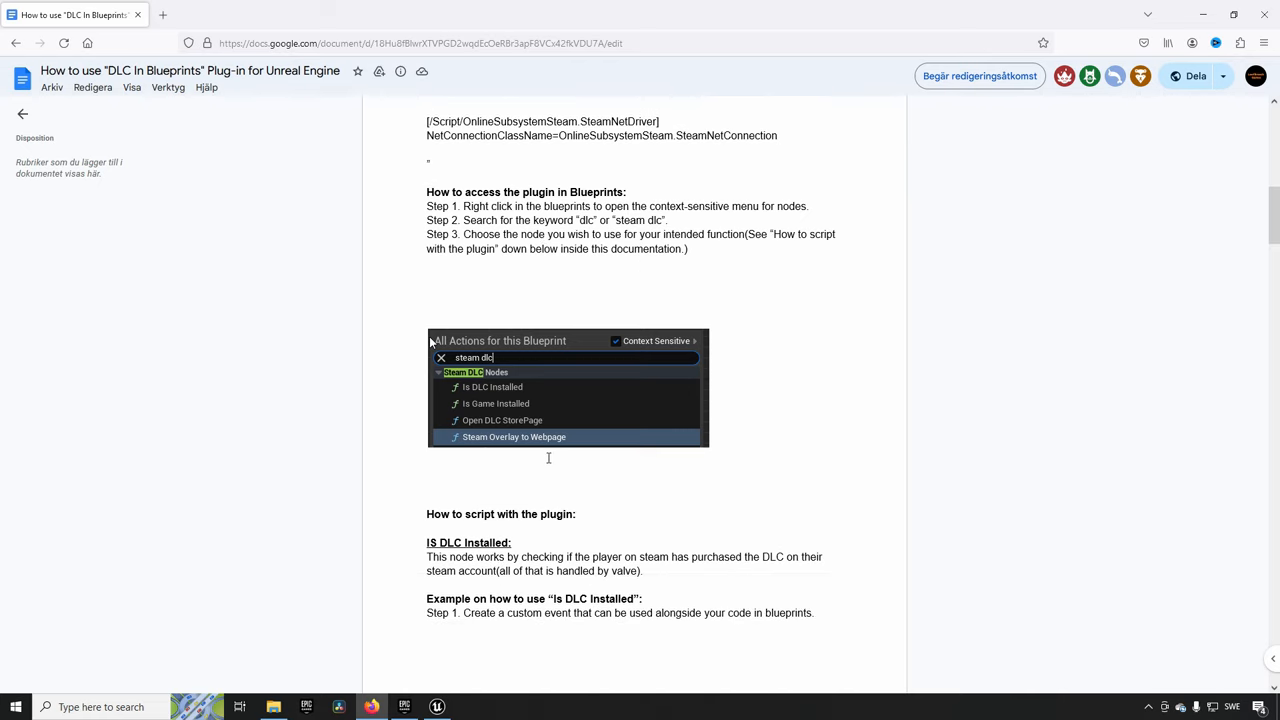
Read on through the Is DLC Installed scripting steps.
scroll("down", 3)
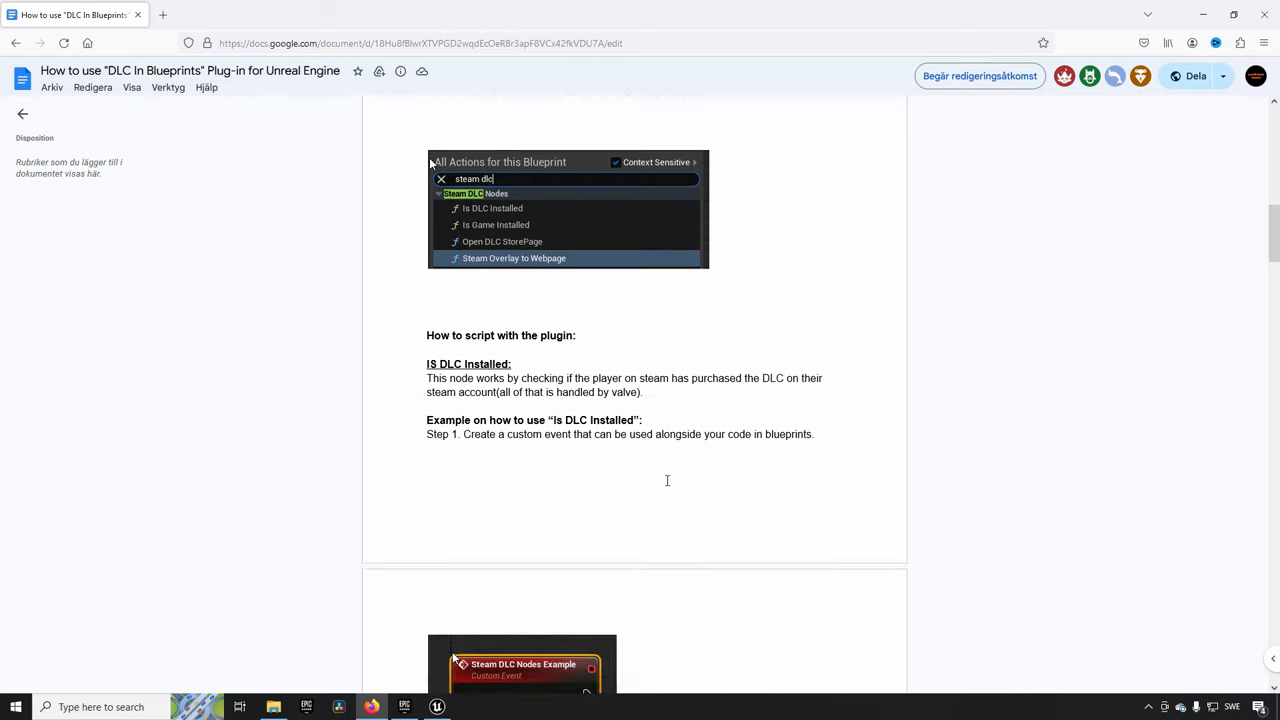
scroll("down", 3)
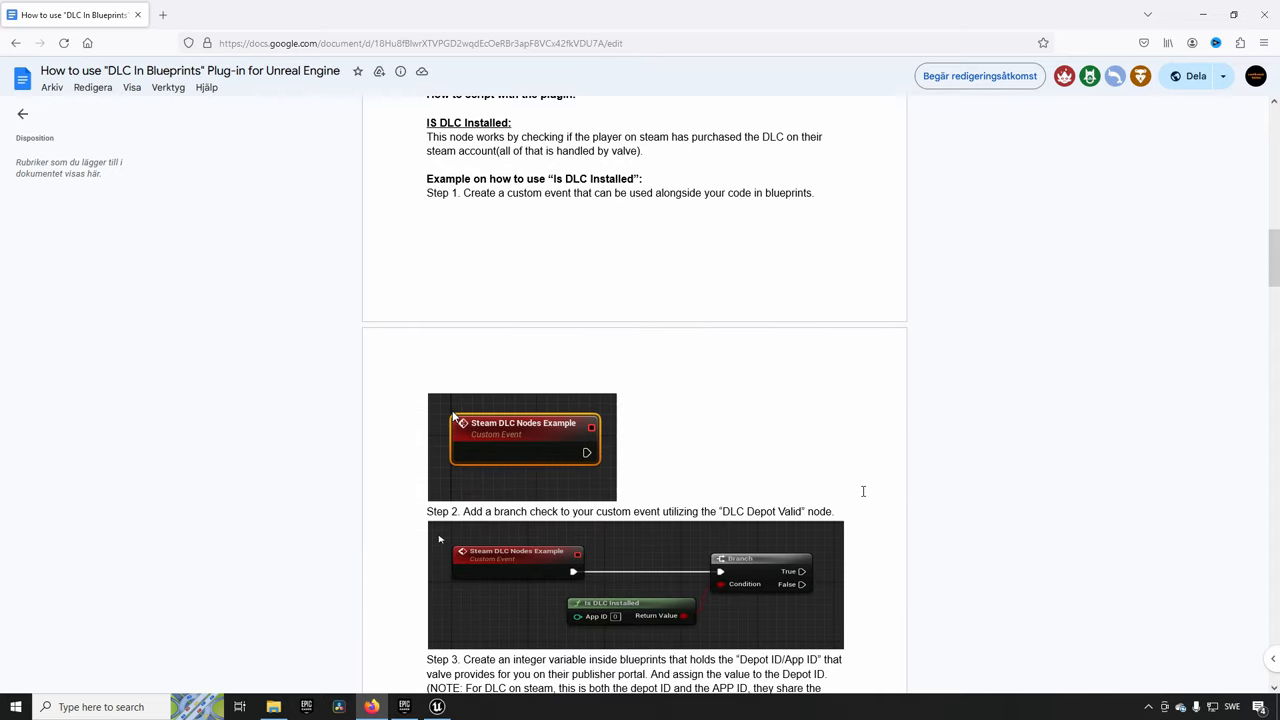
scroll("down", 3)
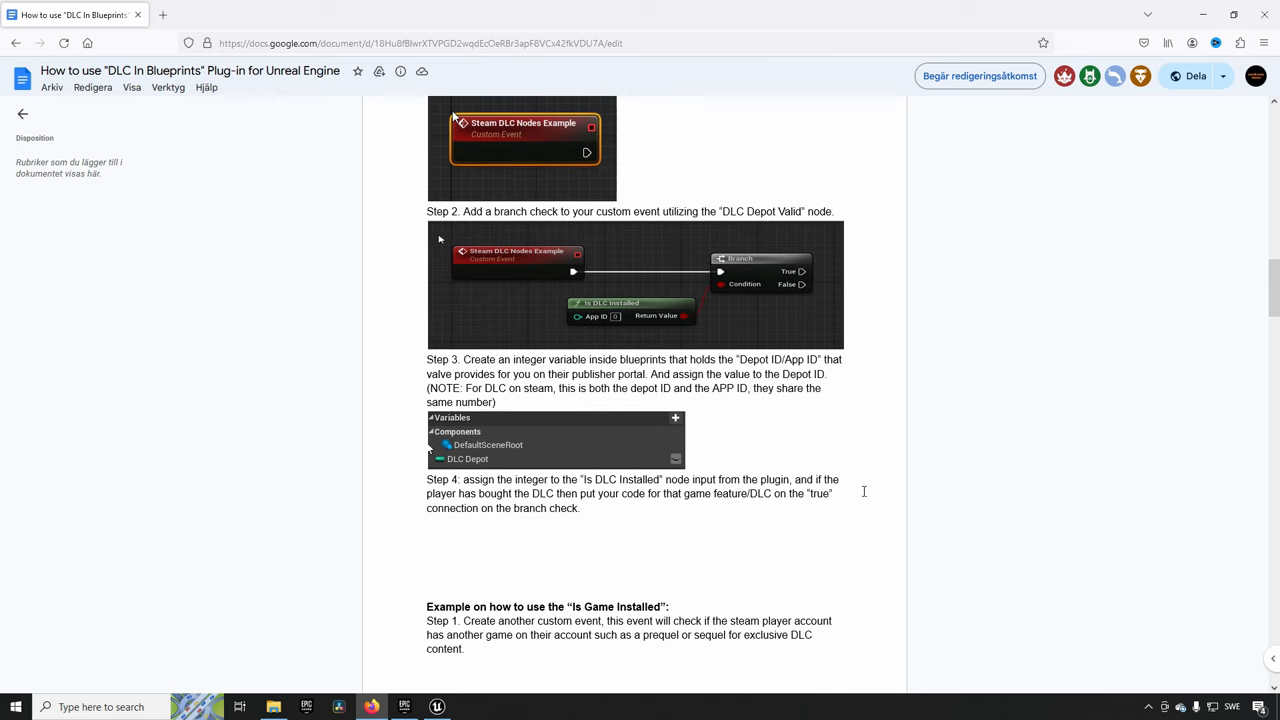
scroll("down", 3)
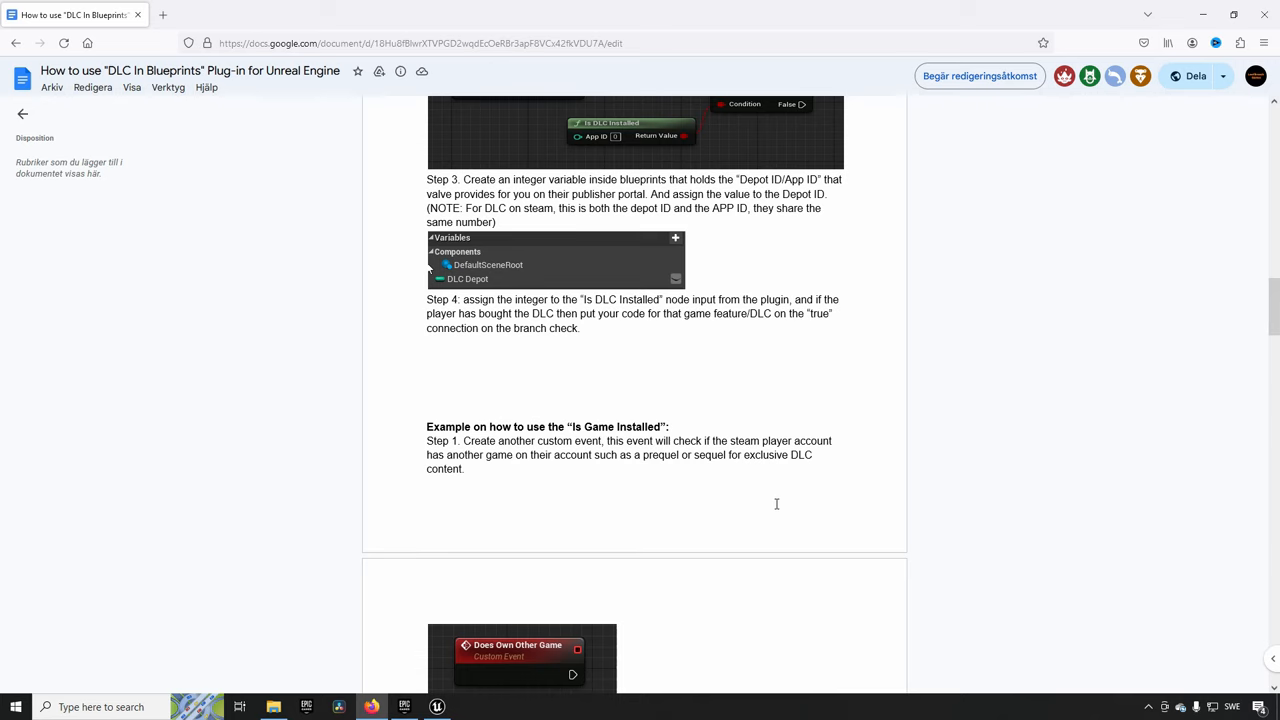
Scroll to the Is Game Installed steps 2-4, showing the App ID variable and Branch graph.
scroll("down", 3)
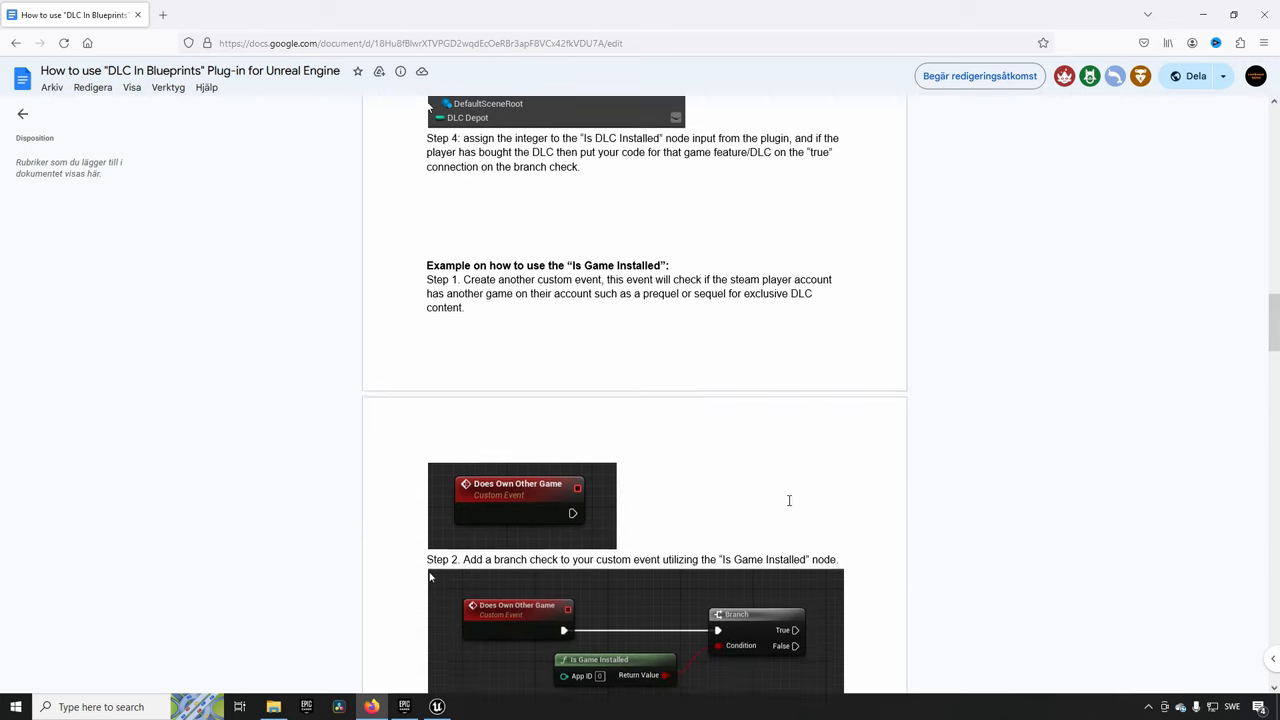
scroll("down", 3)
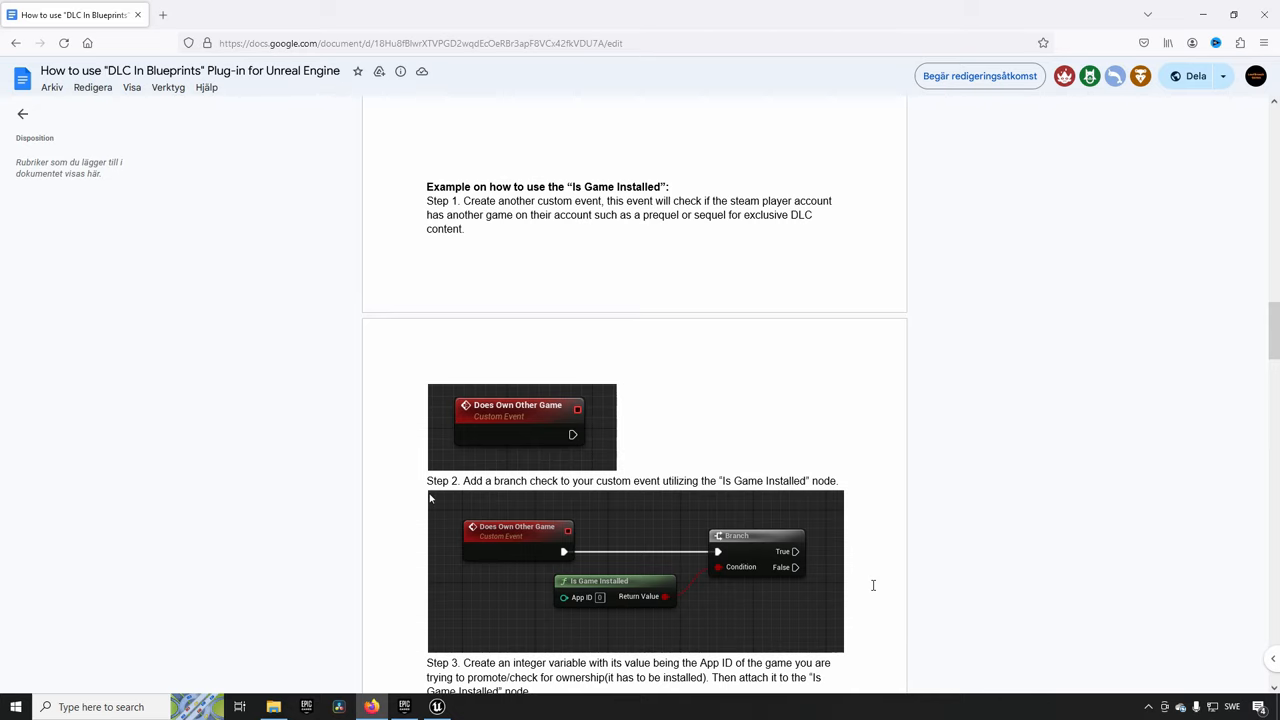
scroll("down", 3)
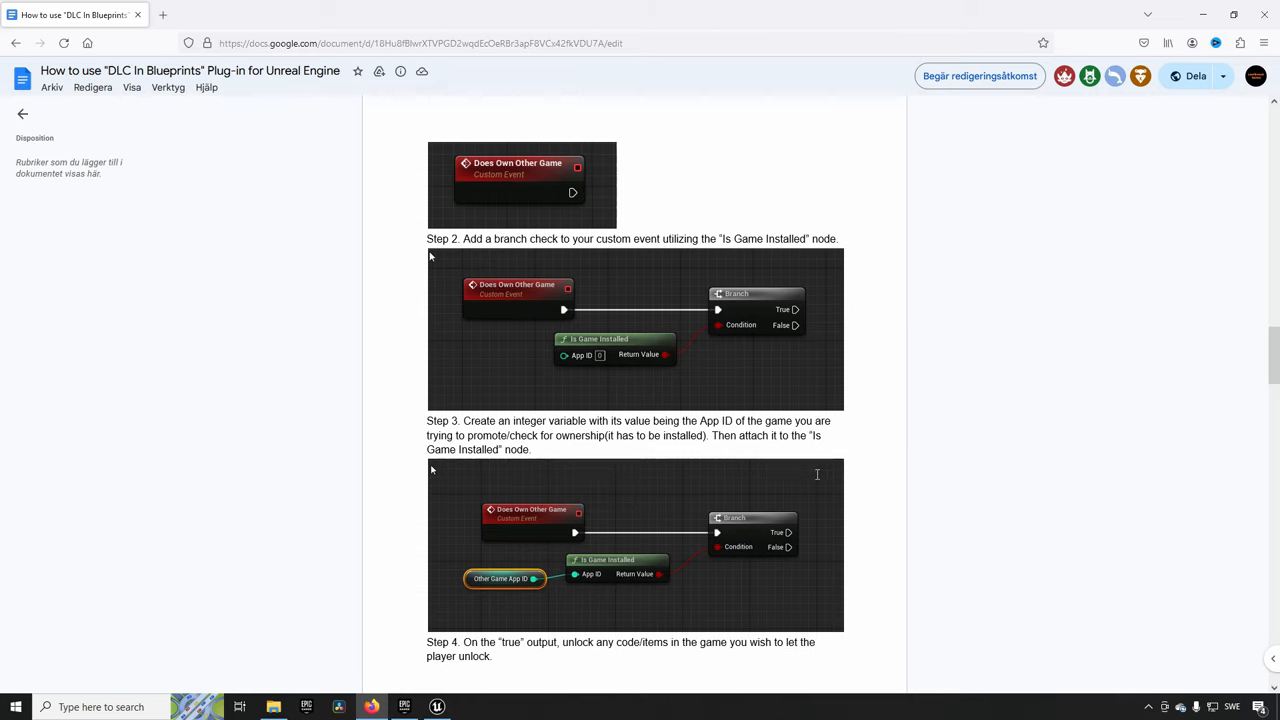
Scroll to the Open Store example steps 1-4, with its custom event and Depot ID variable.
scroll("down", 3)
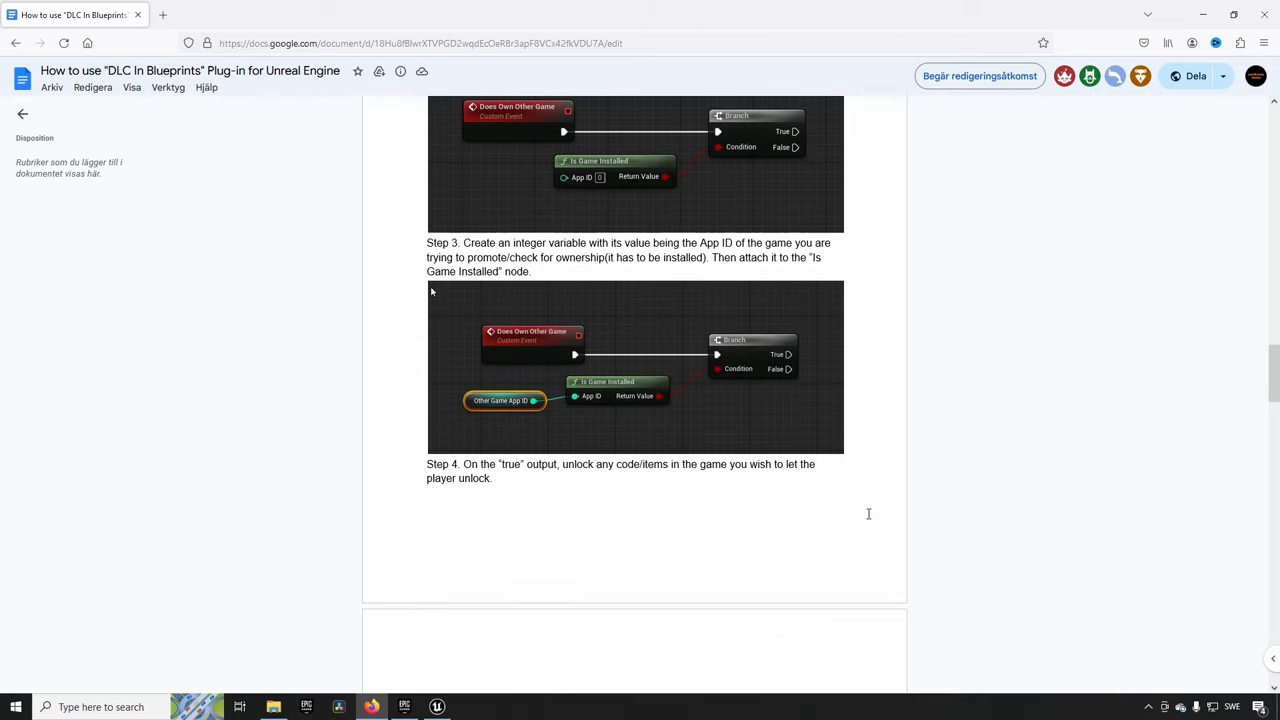
scroll("down", 3)
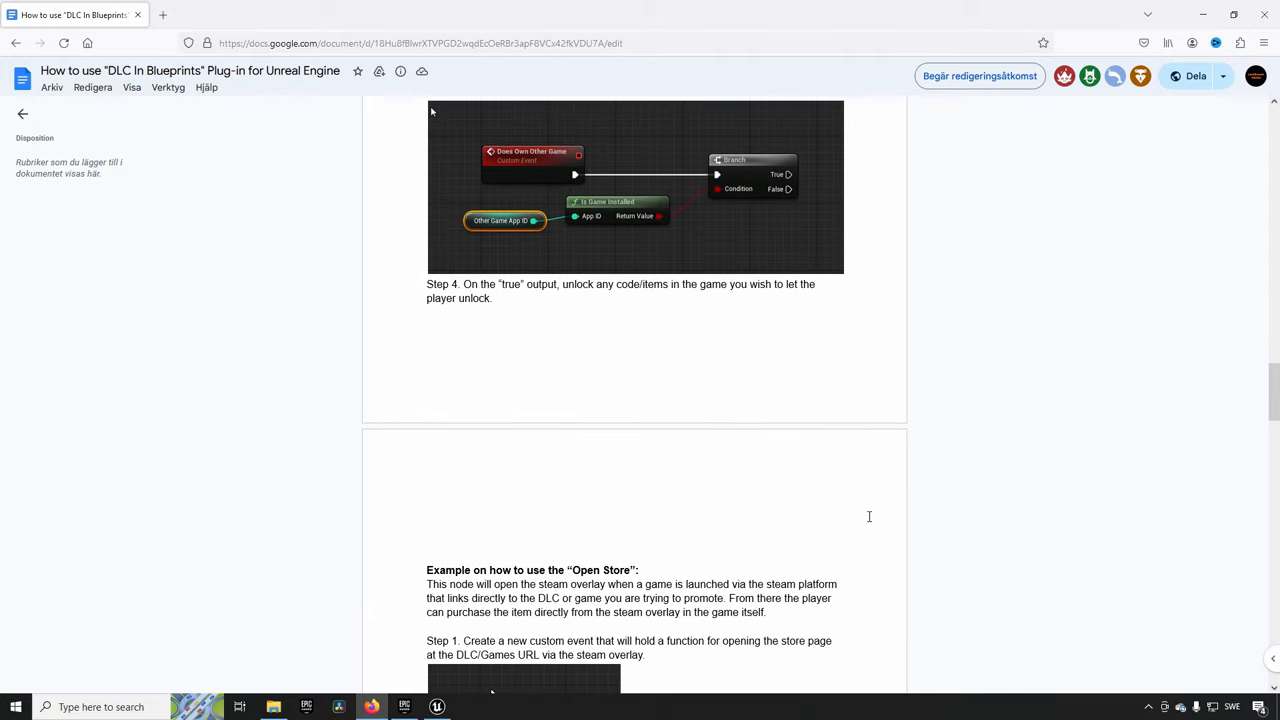
scroll("down", 3)
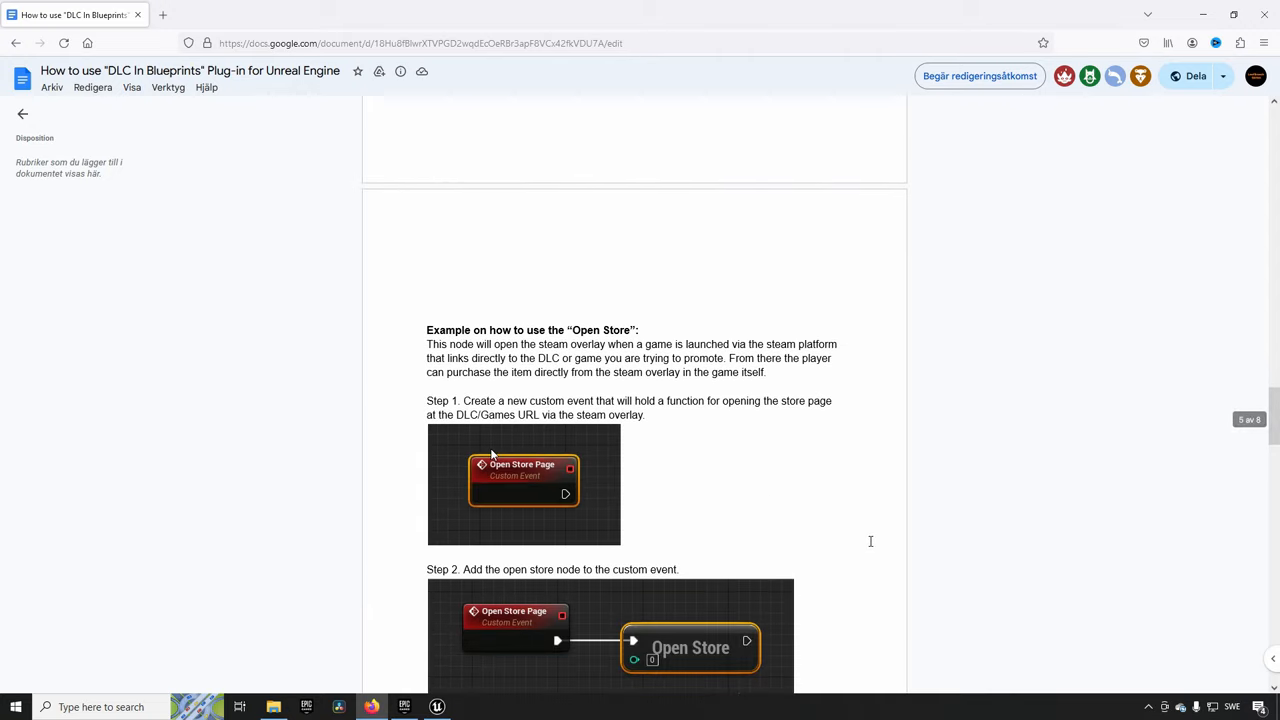
scroll("down", 3)
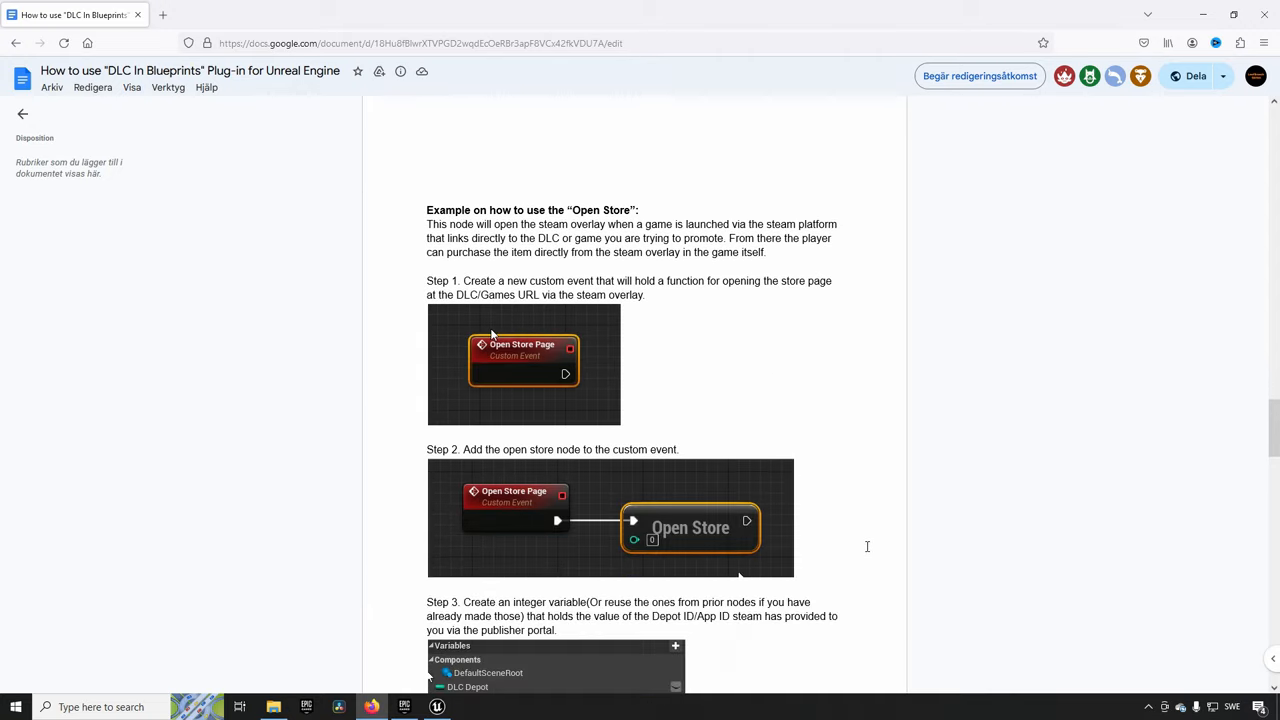
scroll("down", 3)
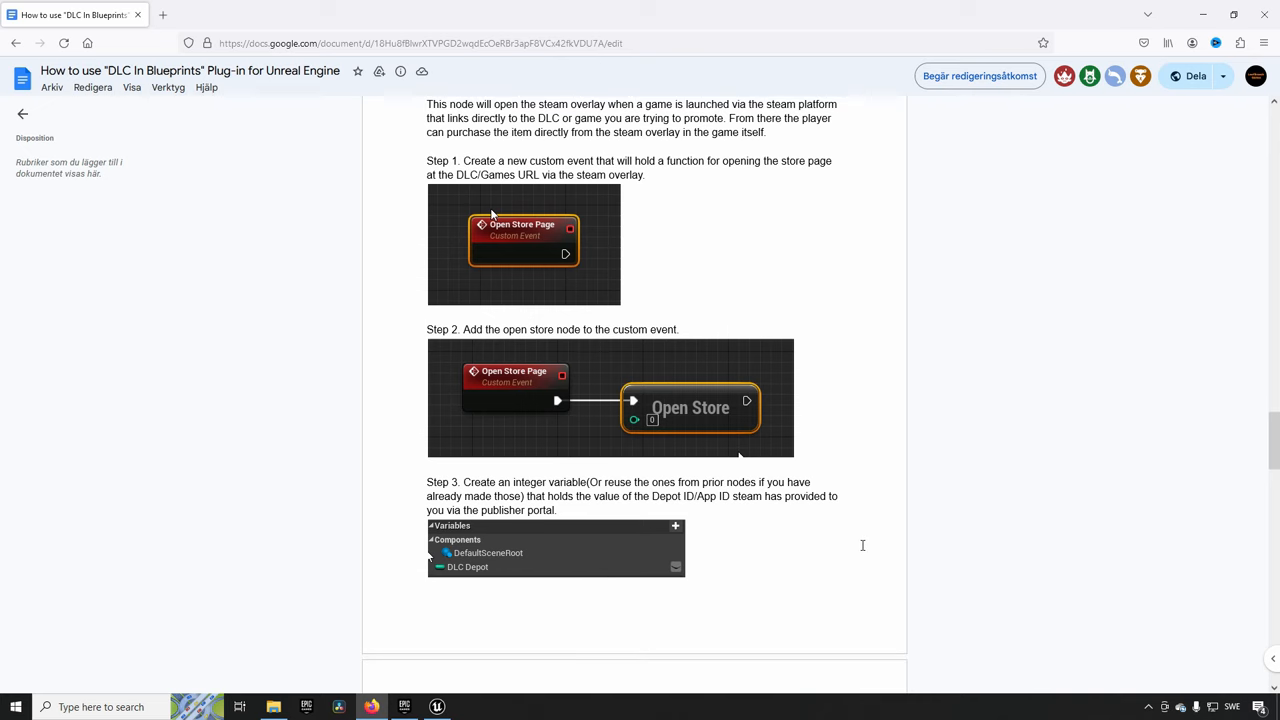
scroll("down", 3)
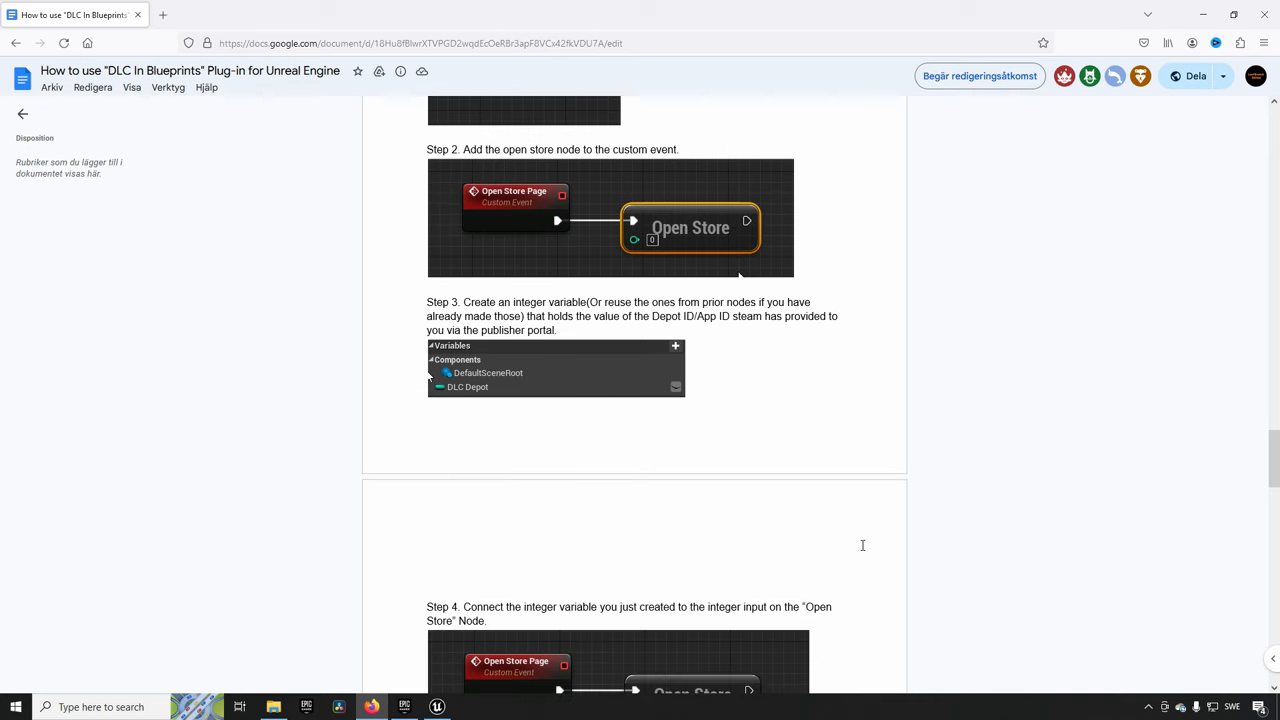